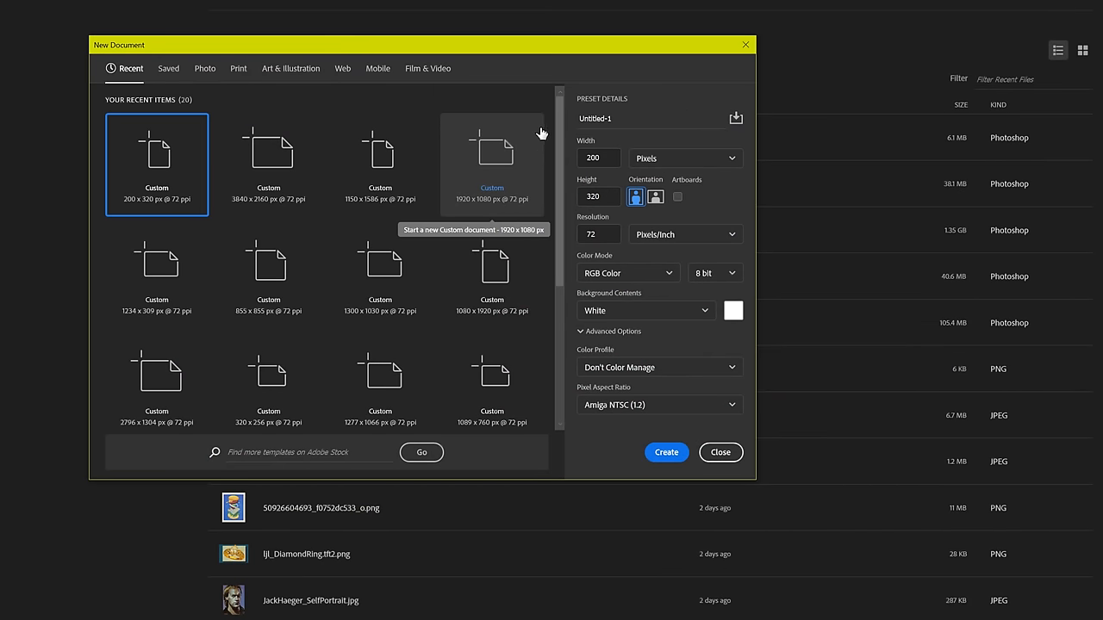
- Create the 200×320 px document with the Amiga NTSC (1.2) pixel aspect ratio
click(659, 404)
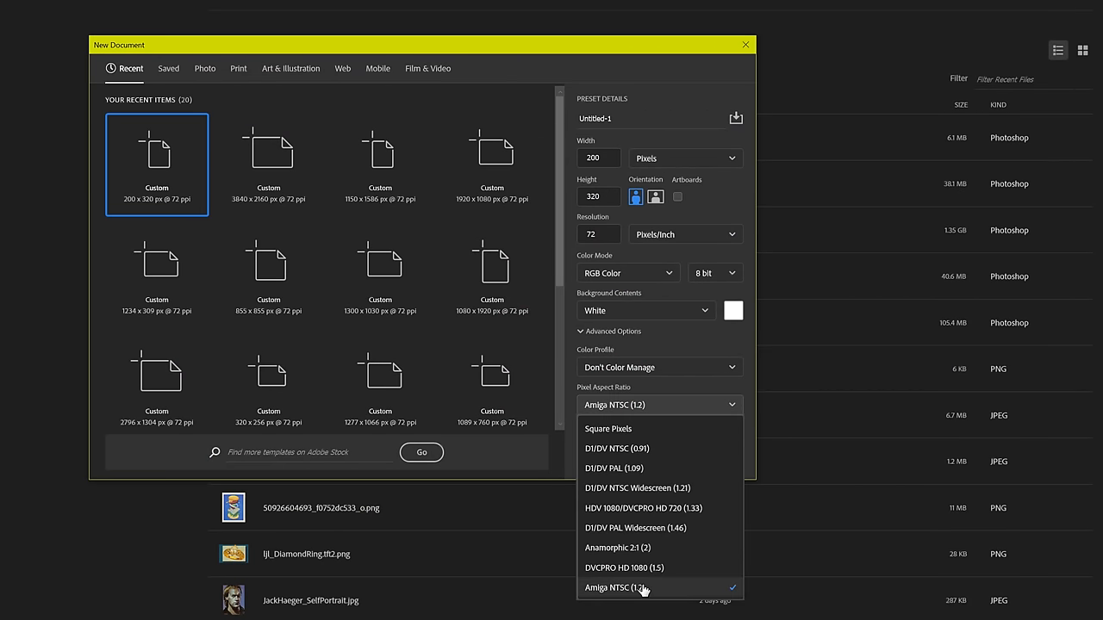
click(616, 587)
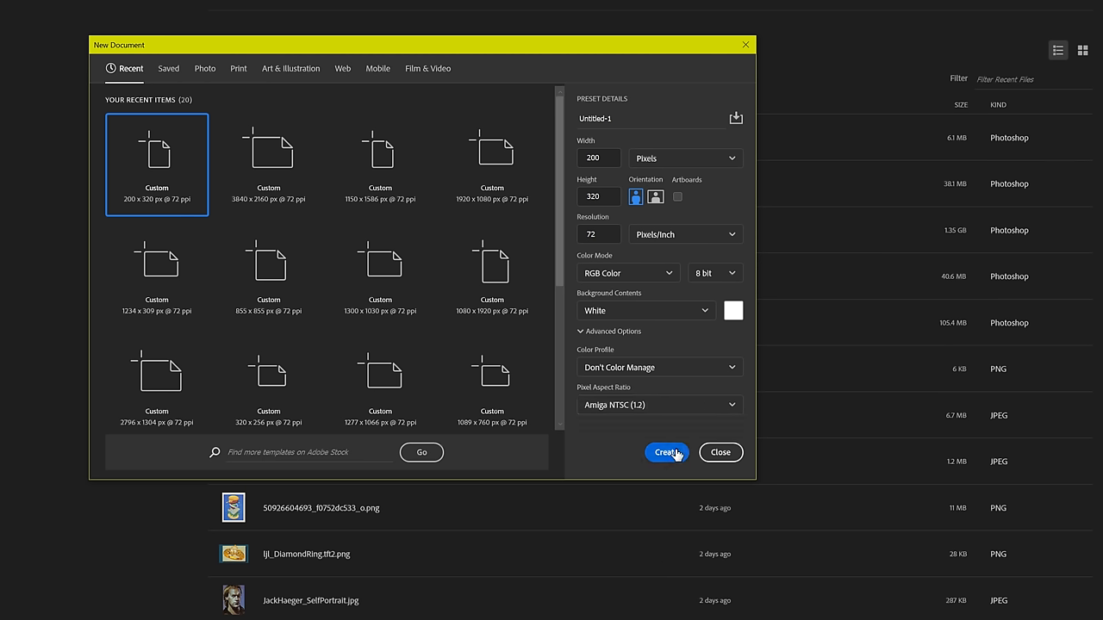
click(720, 453)
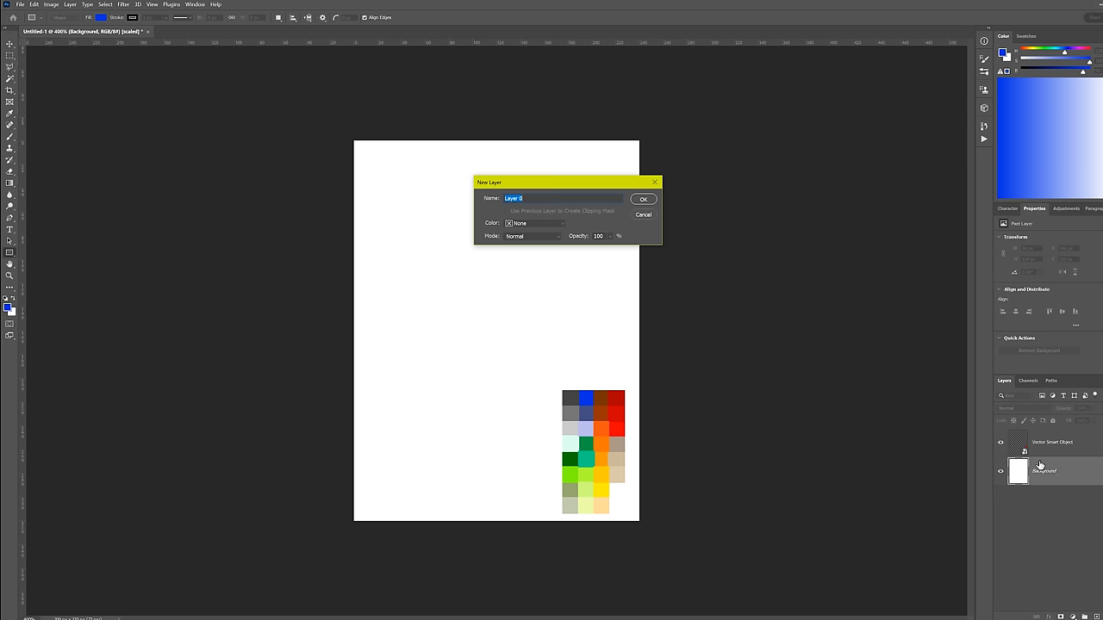
- Switch to the four-byte-burger.psd document
click(643, 199)
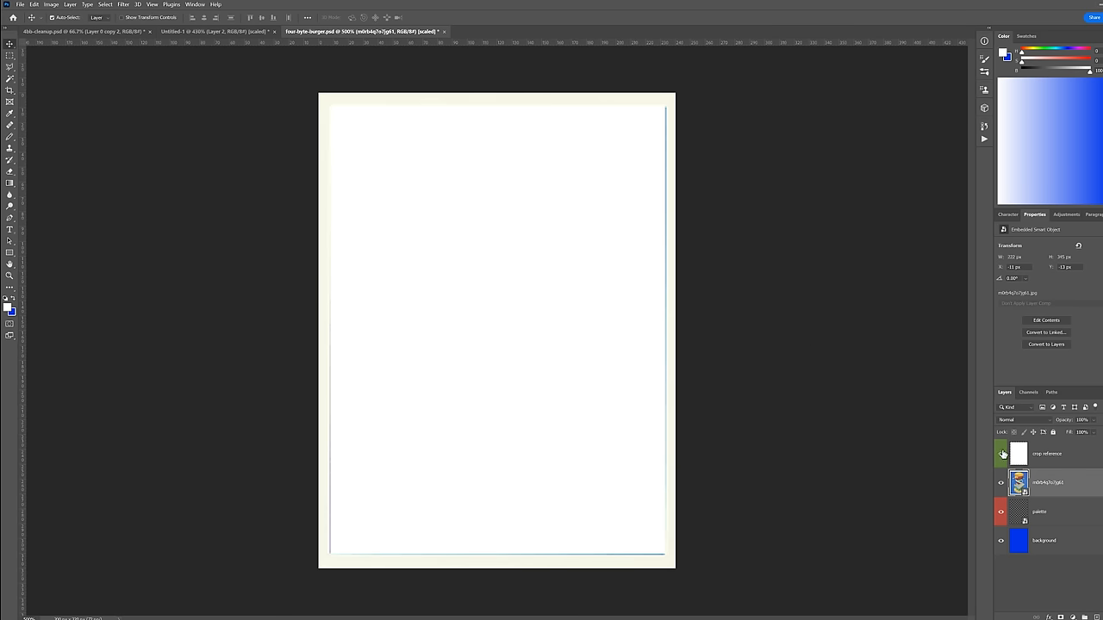
- Hide the crop reference layer to reveal the exploded burger artwork
click(1001, 453)
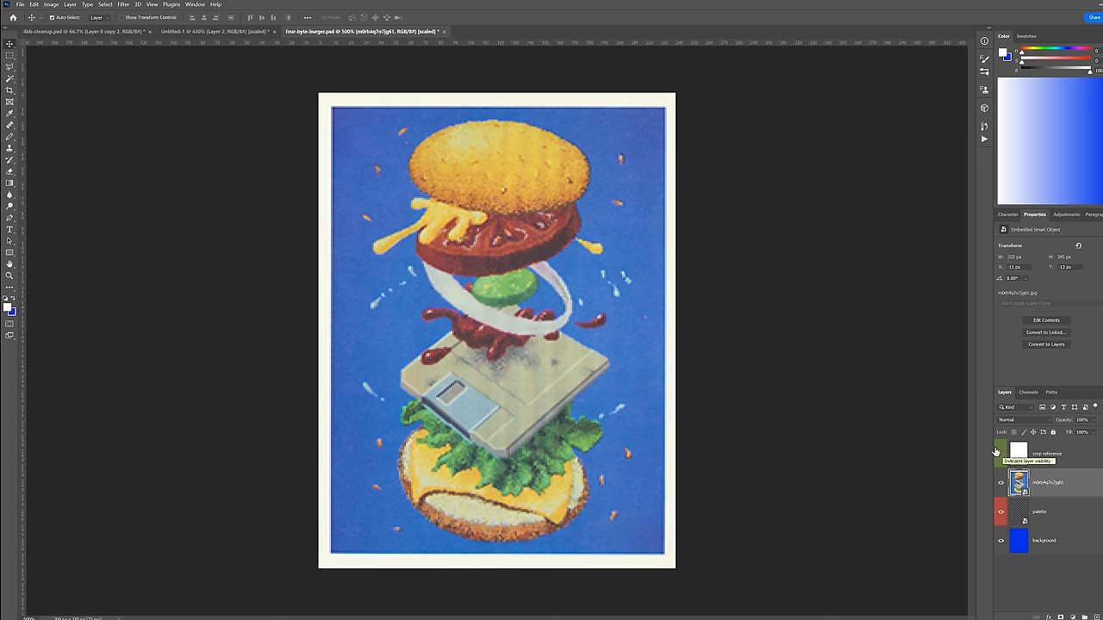
mouse_move(791, 378)
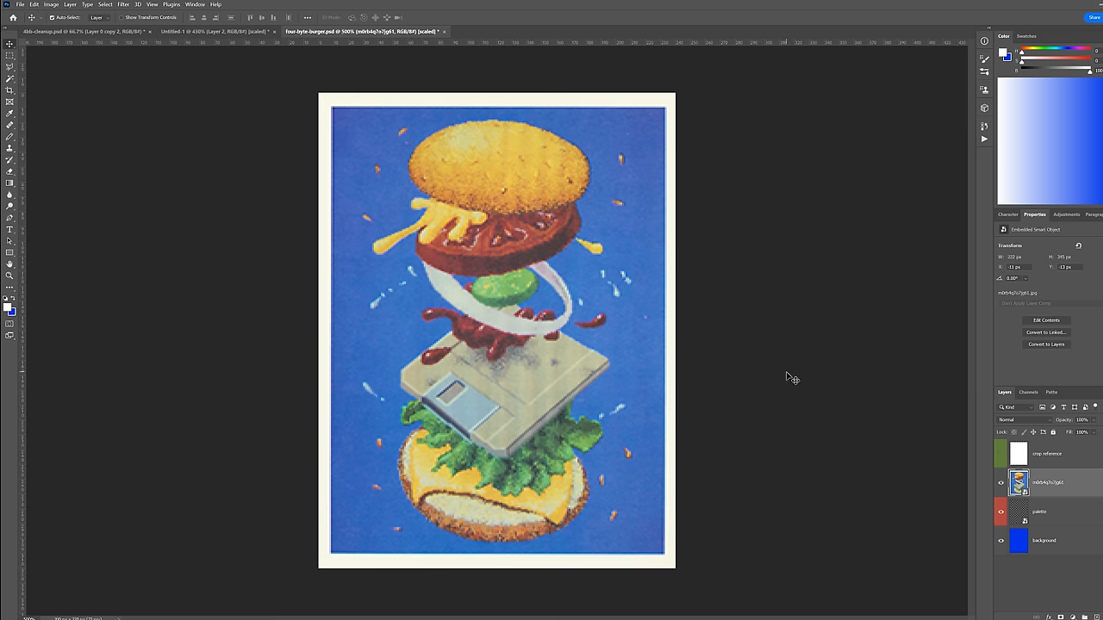
mouse_move(892, 412)
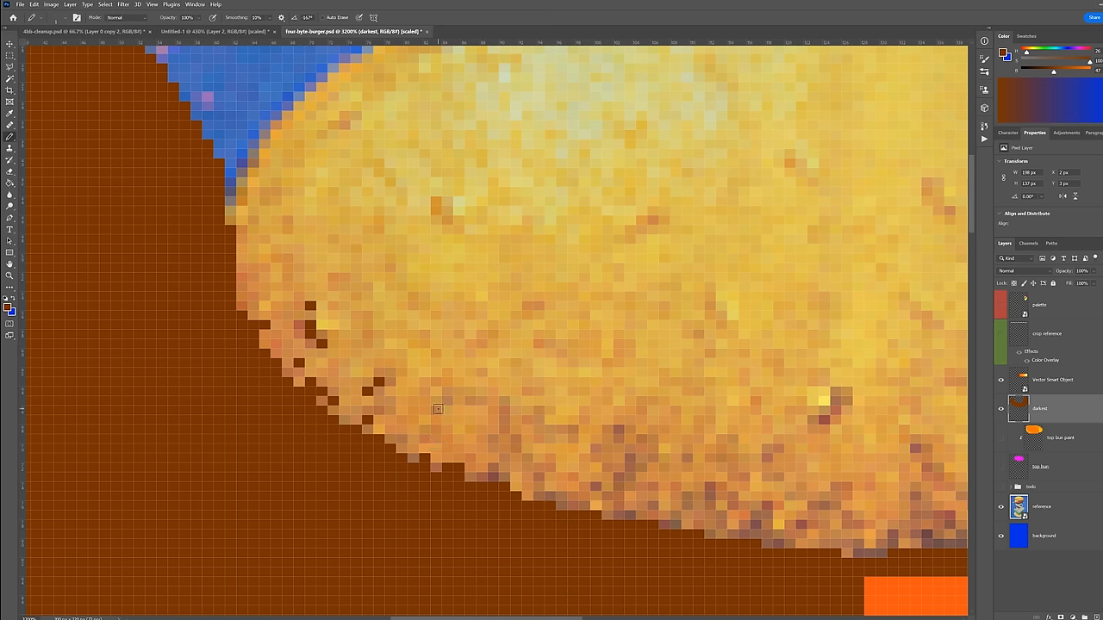
mouse_move(503, 415)
text(dark)
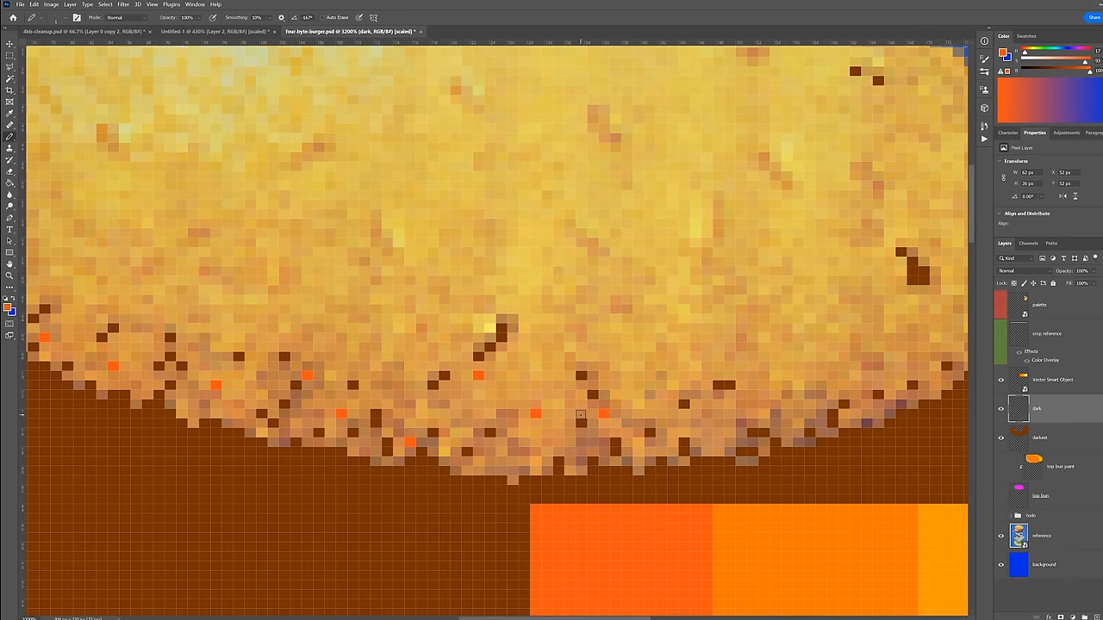
mouse_move(589, 414)
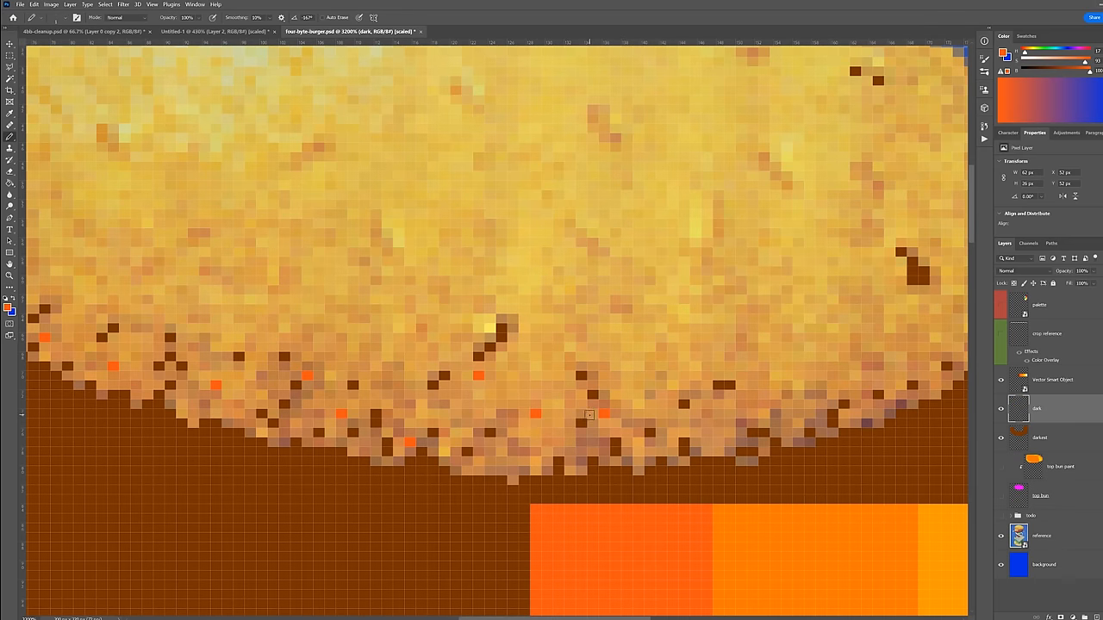
mouse_move(586, 412)
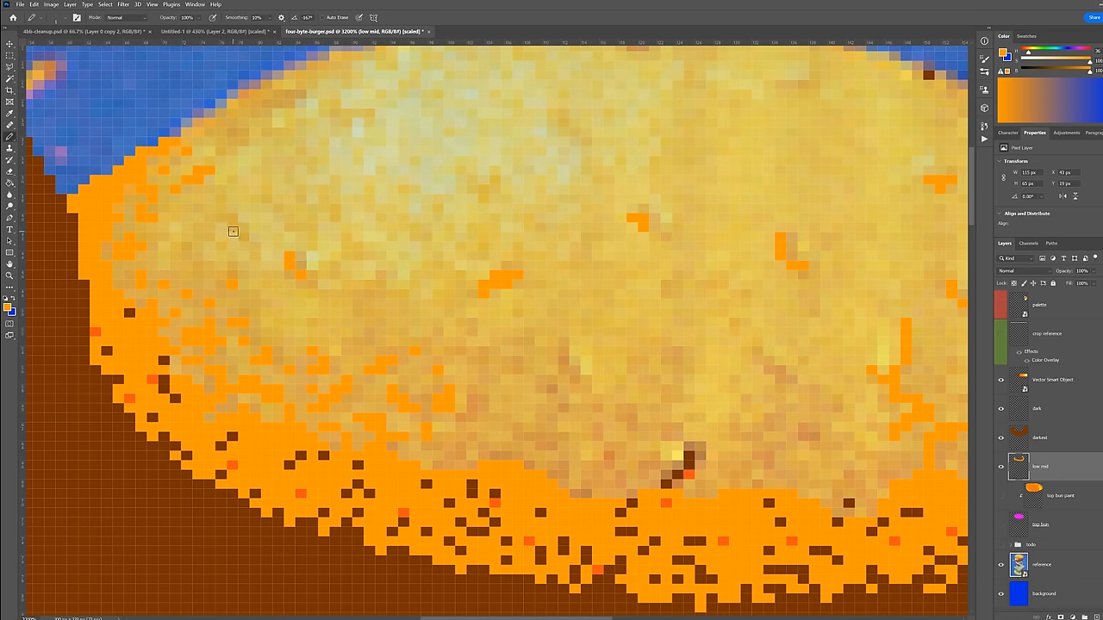
mouse_move(194, 243)
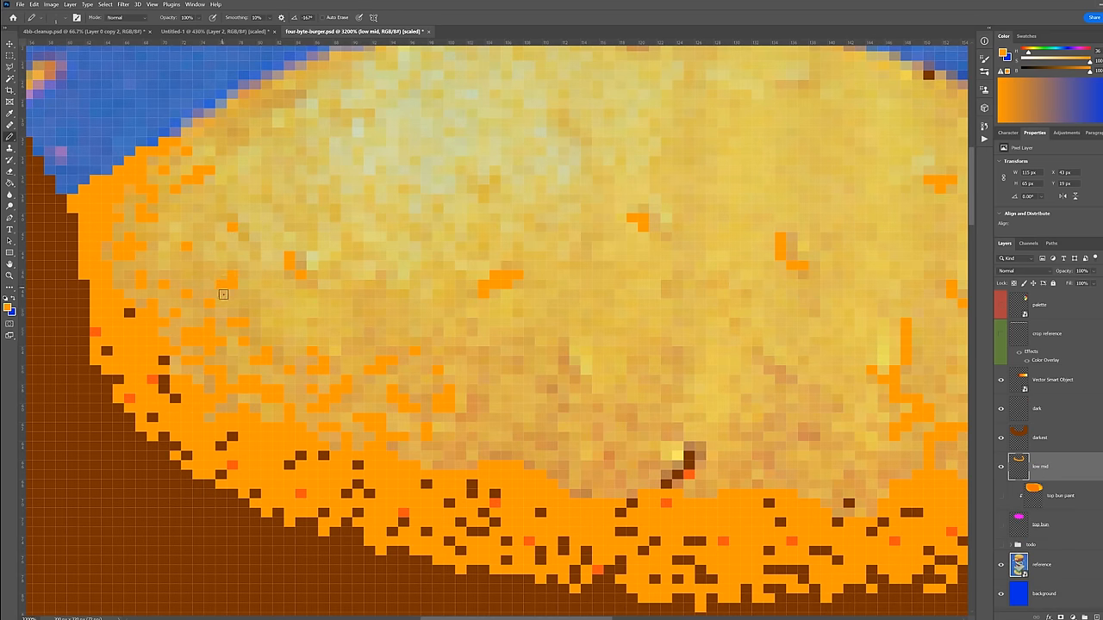
mouse_move(224, 317)
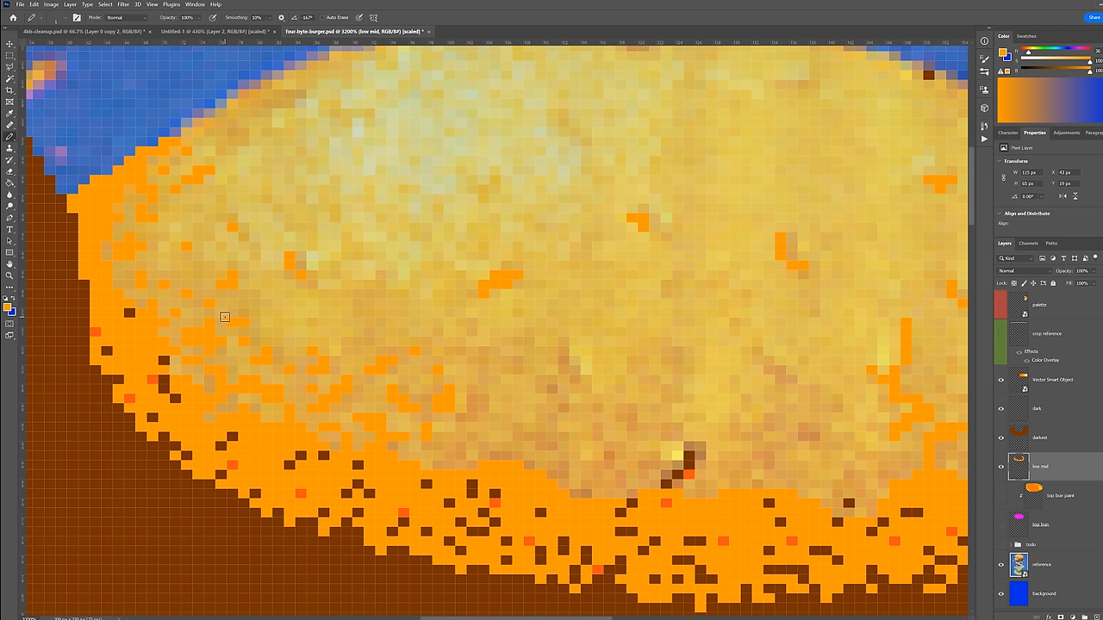
mouse_move(369, 334)
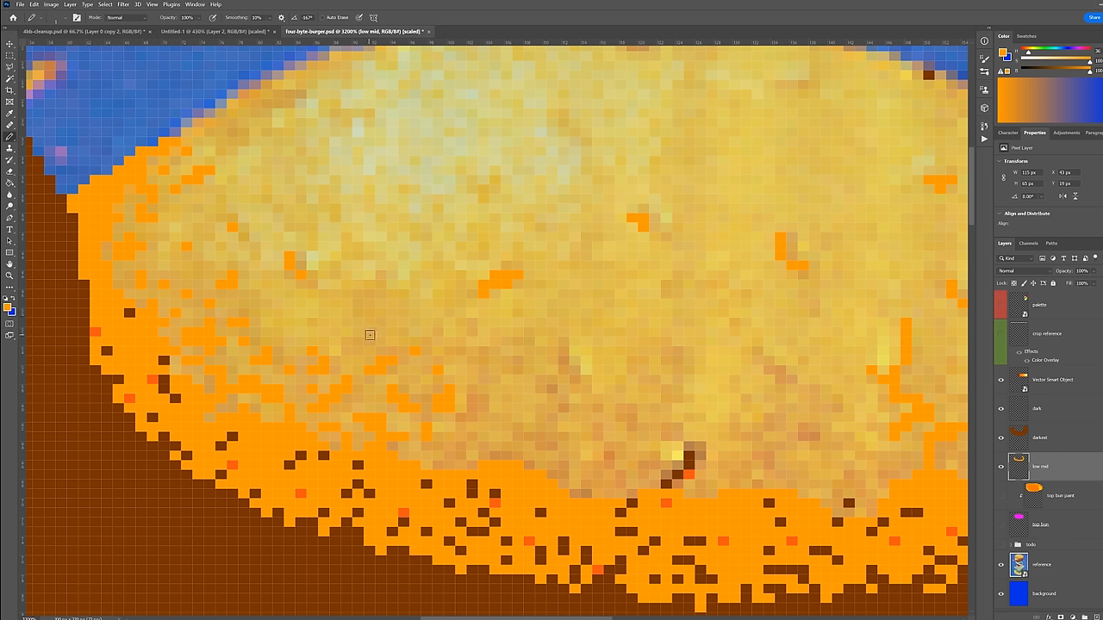
mouse_move(348, 350)
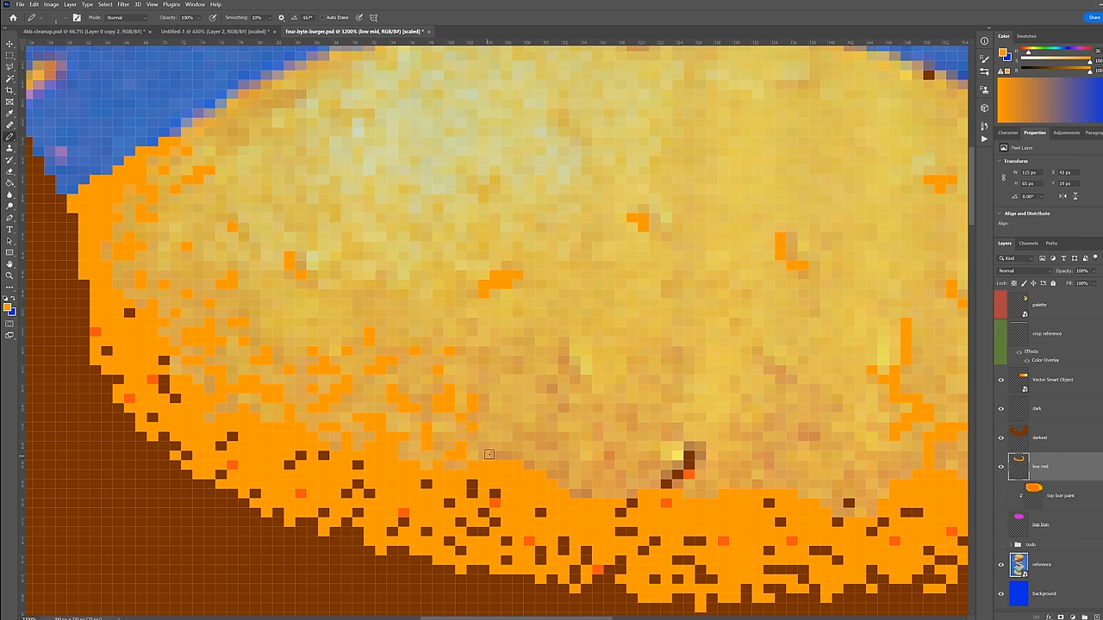
mouse_move(536, 438)
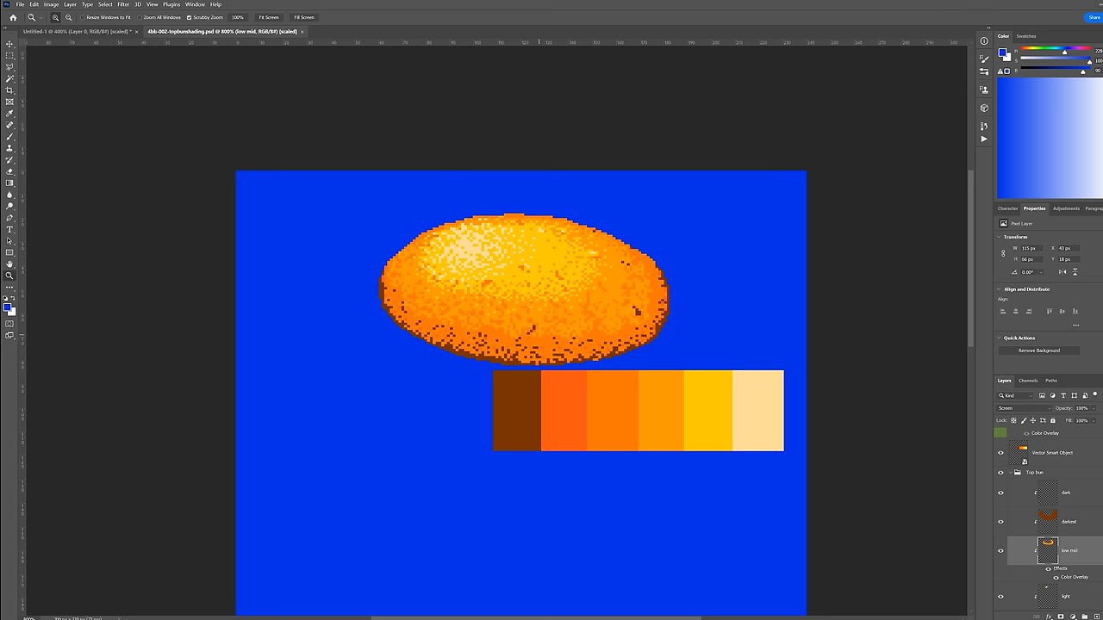
- Change a setting in the options bar while adding sesame detail to the top bun
click(379, 32)
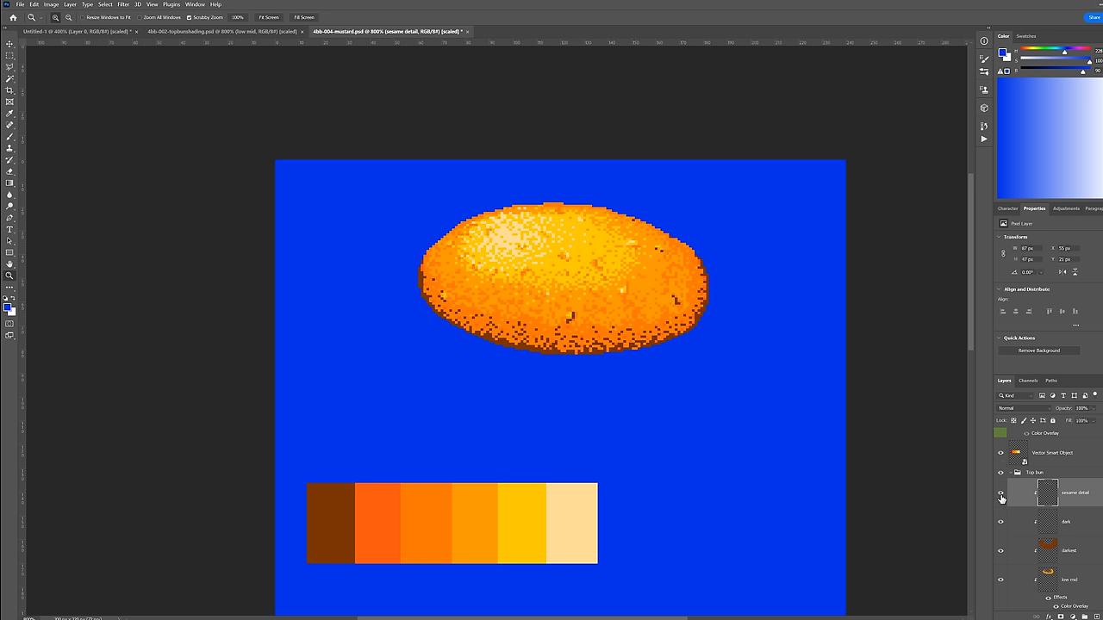
mouse_move(1000, 493)
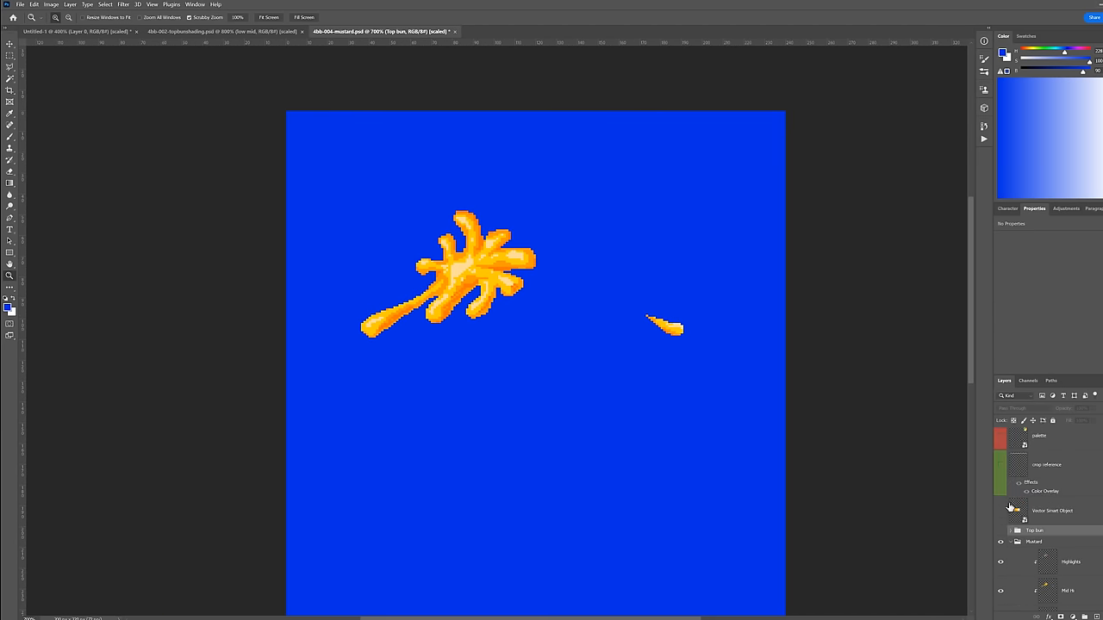
- Toggle the top bun group's visibility above the mustard
click(1001, 531)
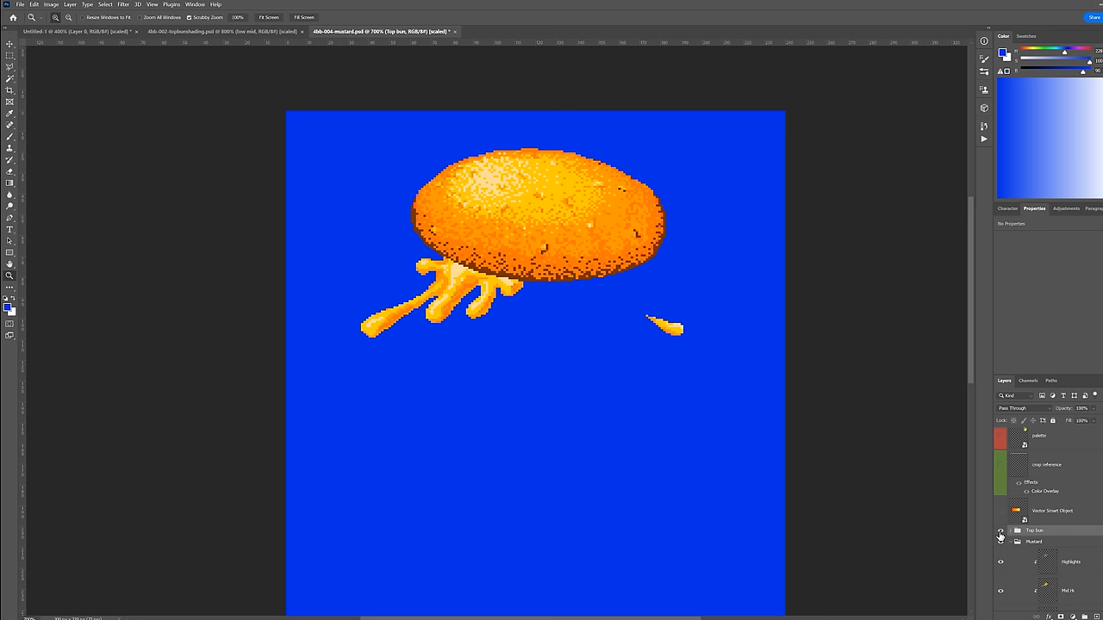
click(1000, 532)
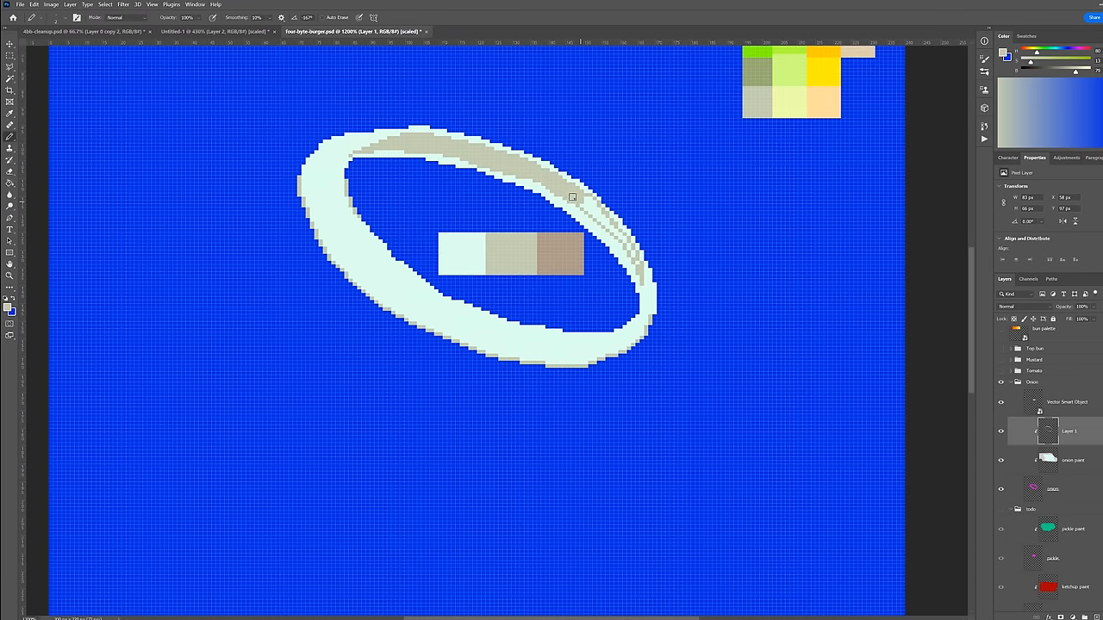
mouse_move(589, 208)
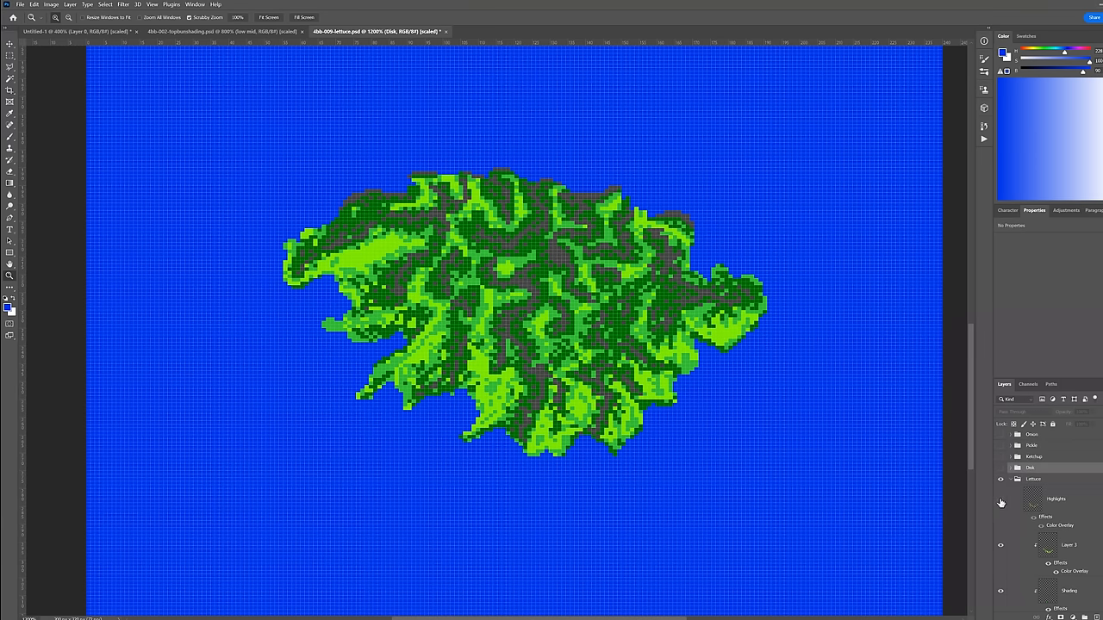
- Change a setting in the options bar while painting the lettuce highlights
click(357, 32)
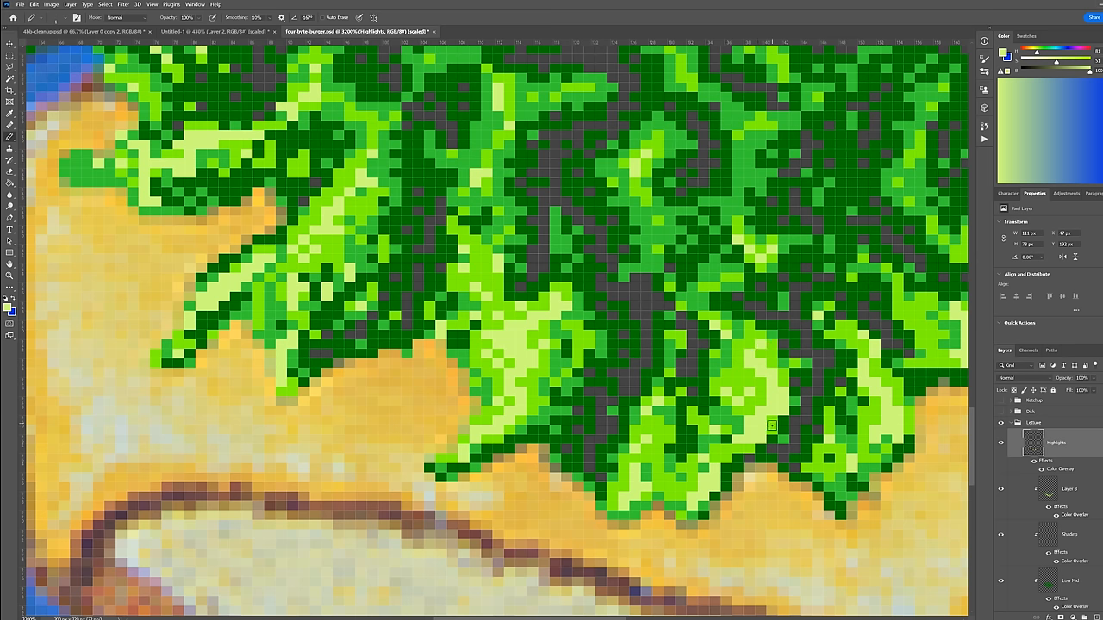
mouse_move(751, 424)
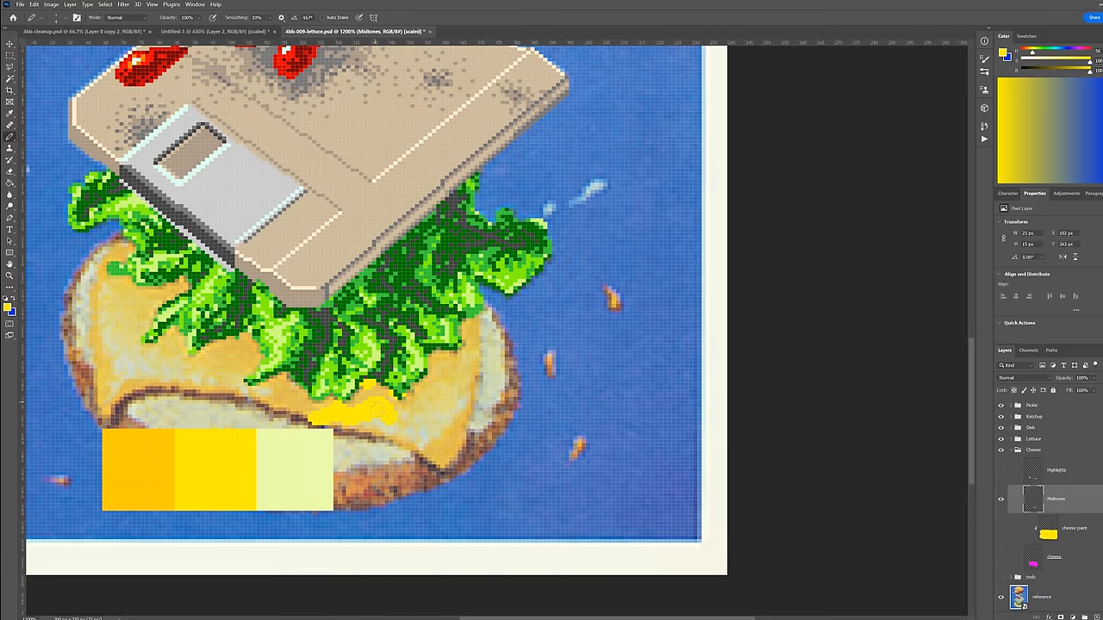
click(413, 405)
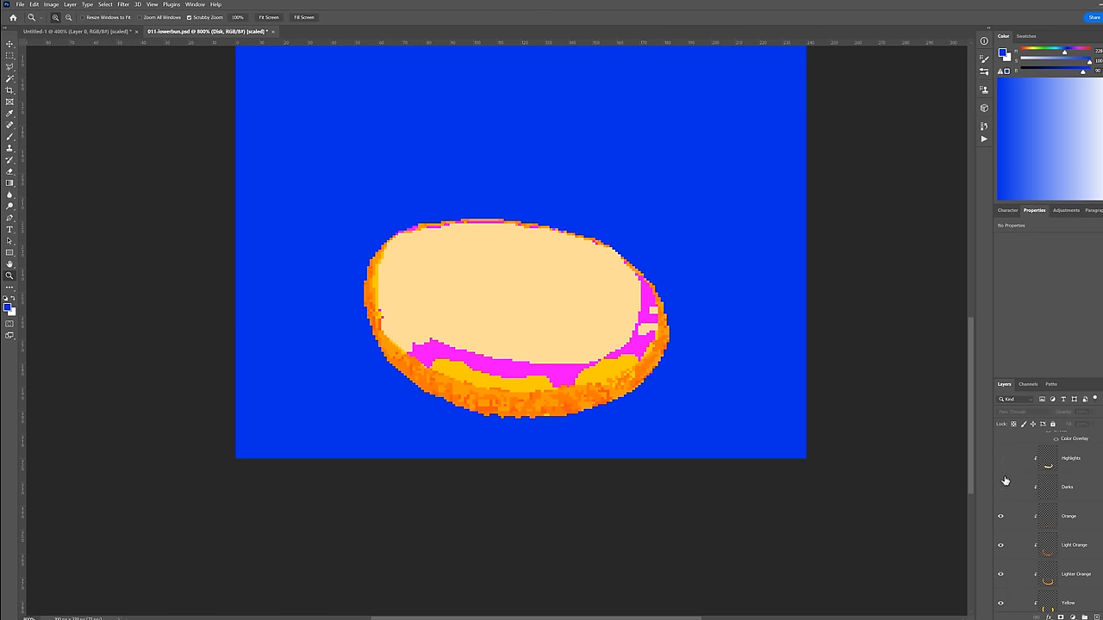
- Toggle a layer's visibility in the lower bun file's Layers panel
click(1001, 459)
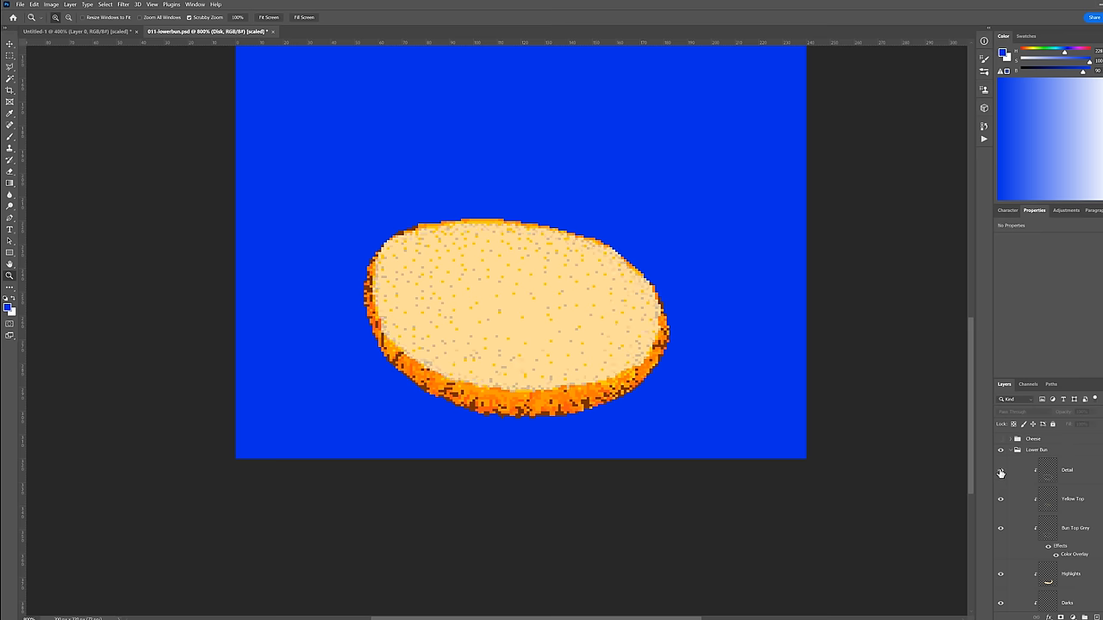
mouse_move(1000, 527)
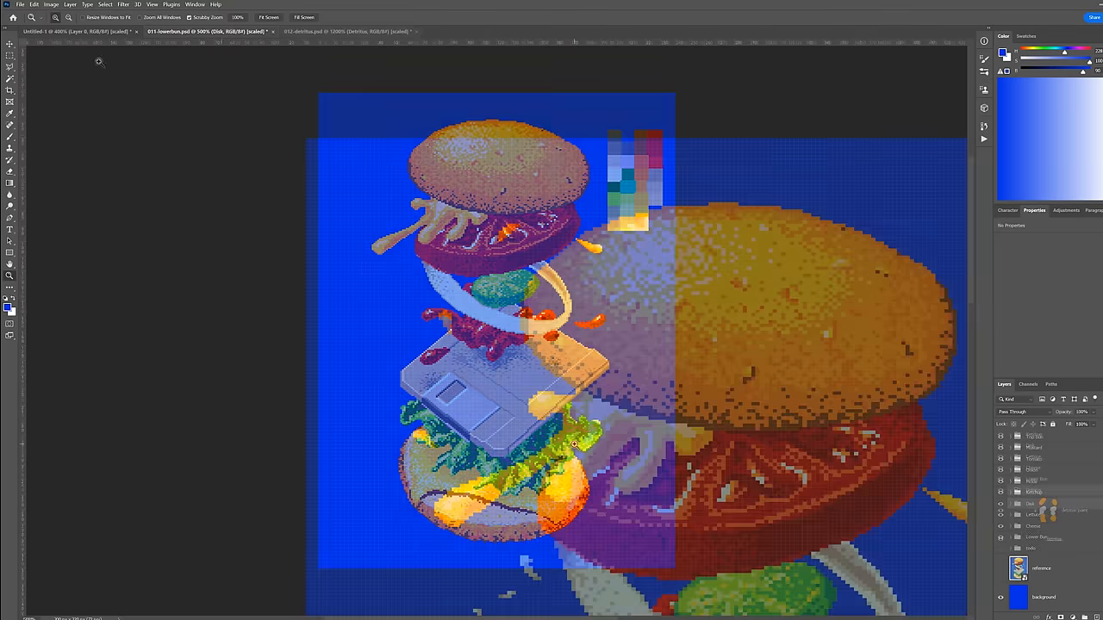
- Operate the top bar in the detritus file
click(344, 31)
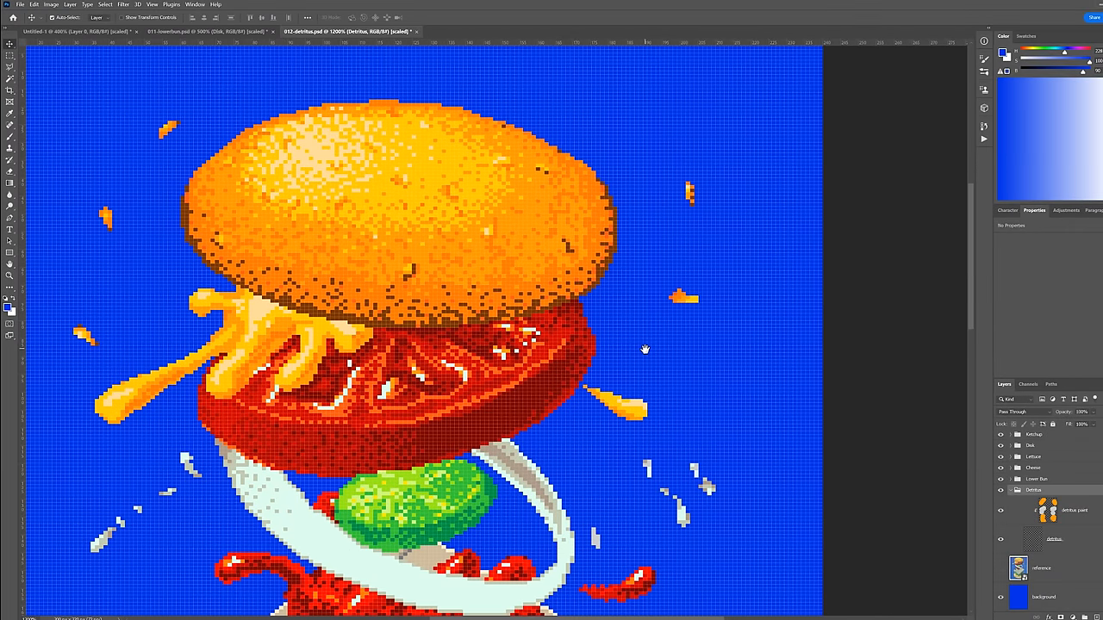
mouse_move(231, 302)
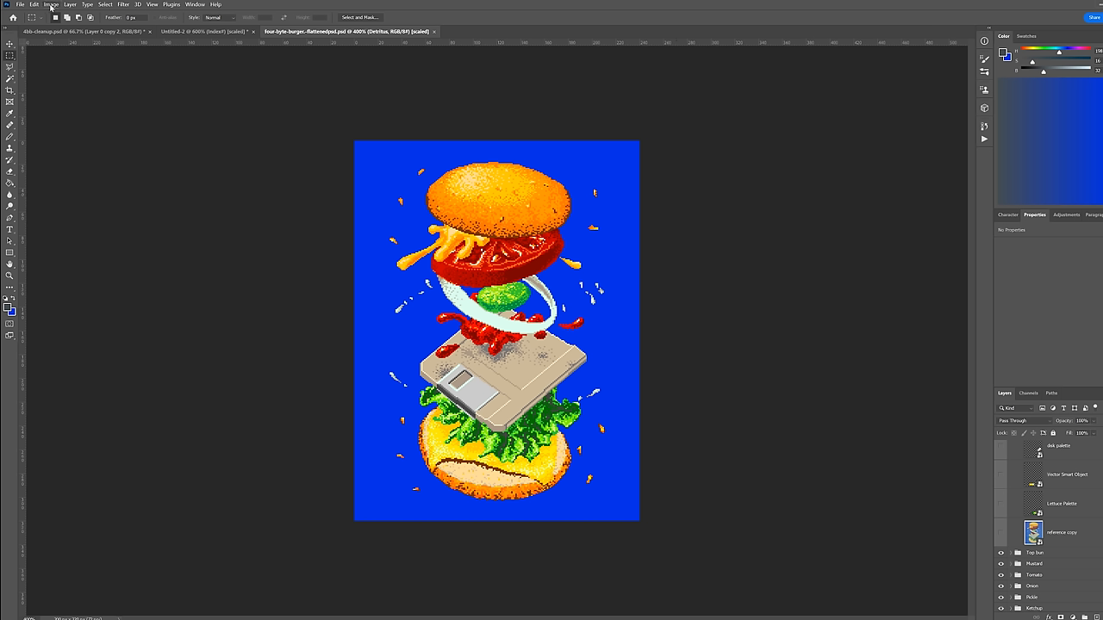
- Merge visible layers and convert the burger to Indexed Color with the Exact palette
click(51, 4)
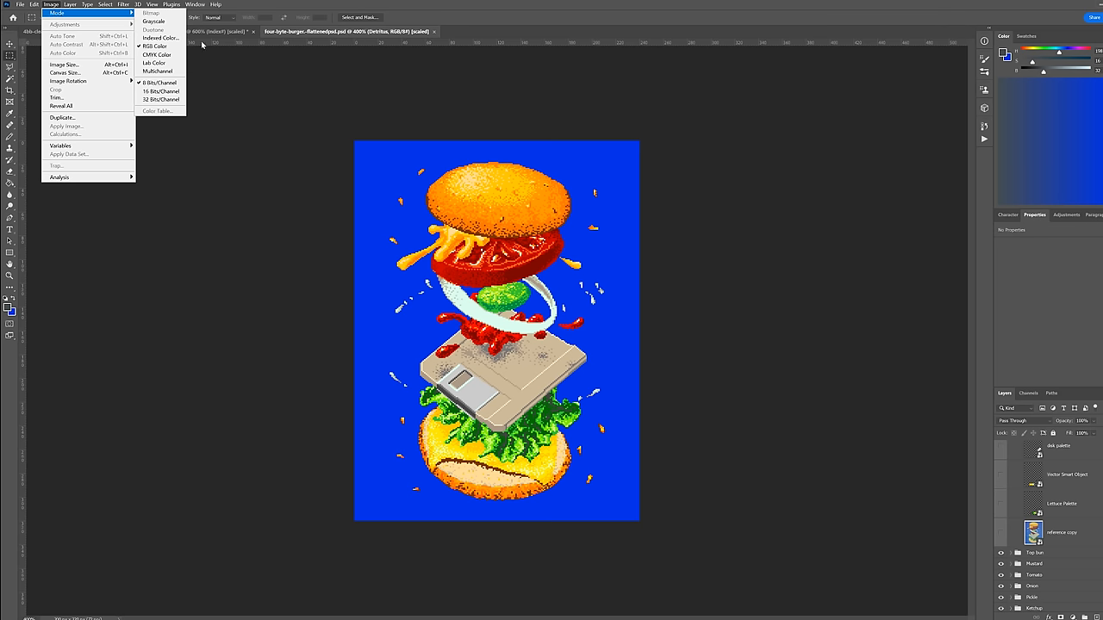
mouse_move(159, 38)
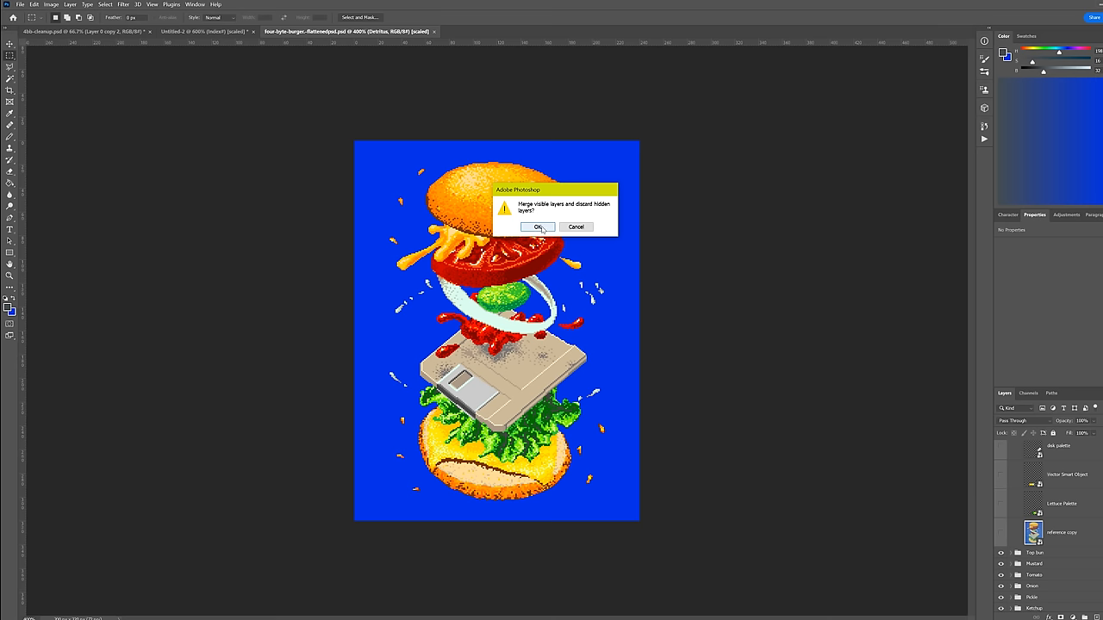
click(537, 227)
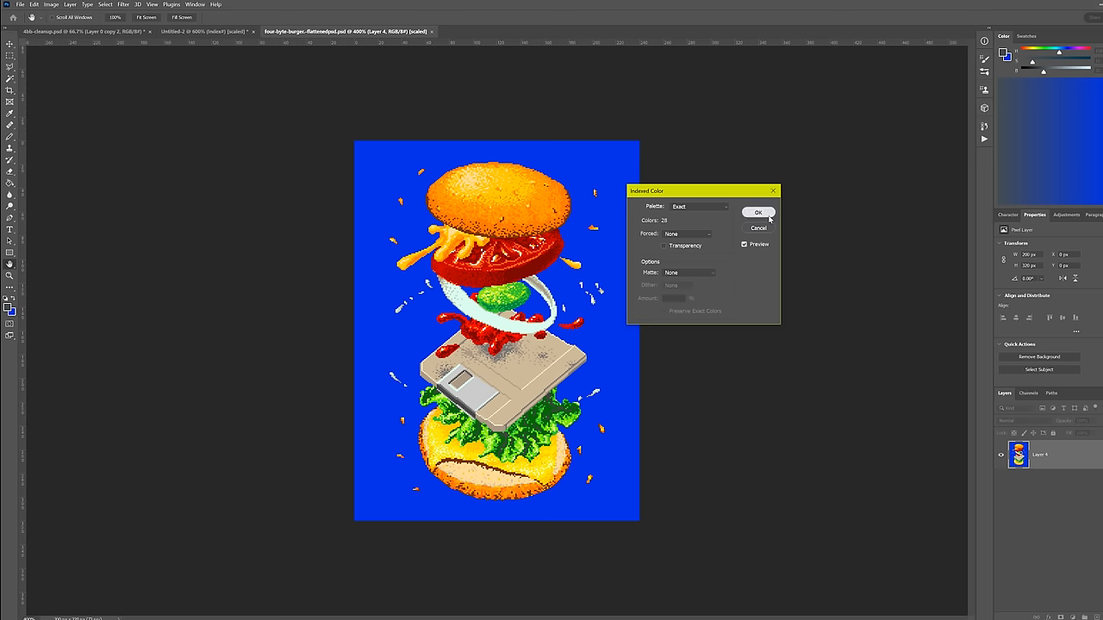
click(757, 212)
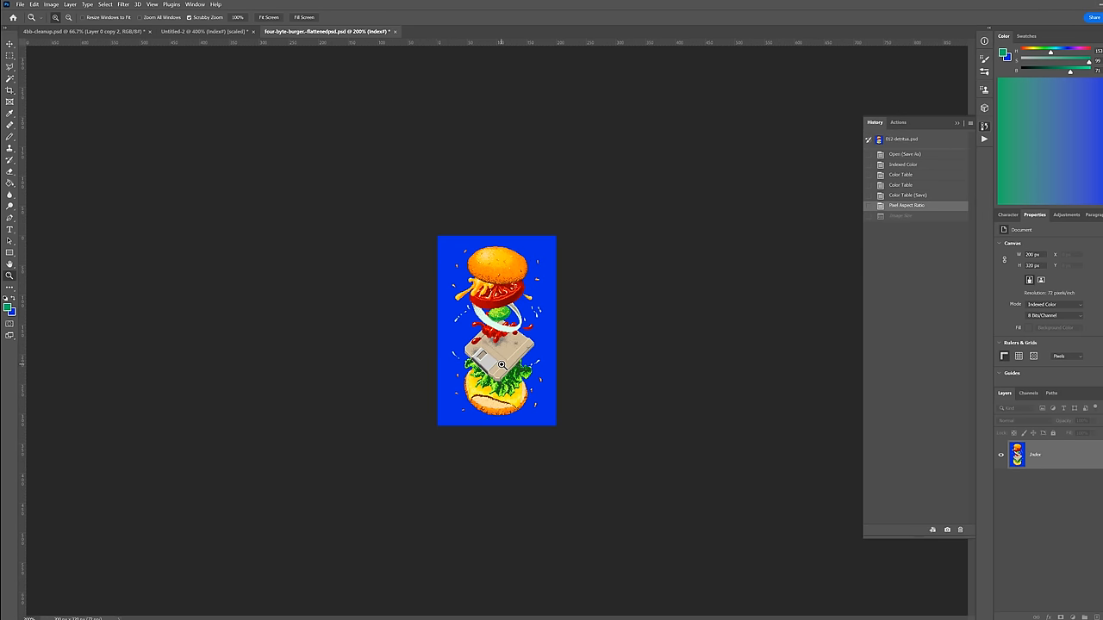
click(203, 32)
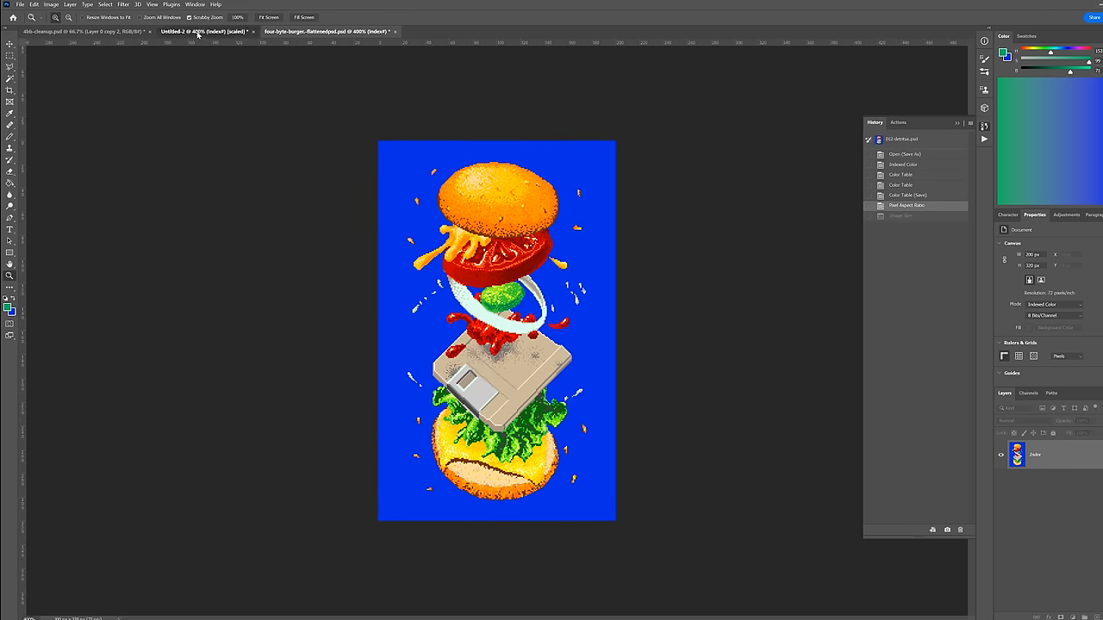
click(326, 32)
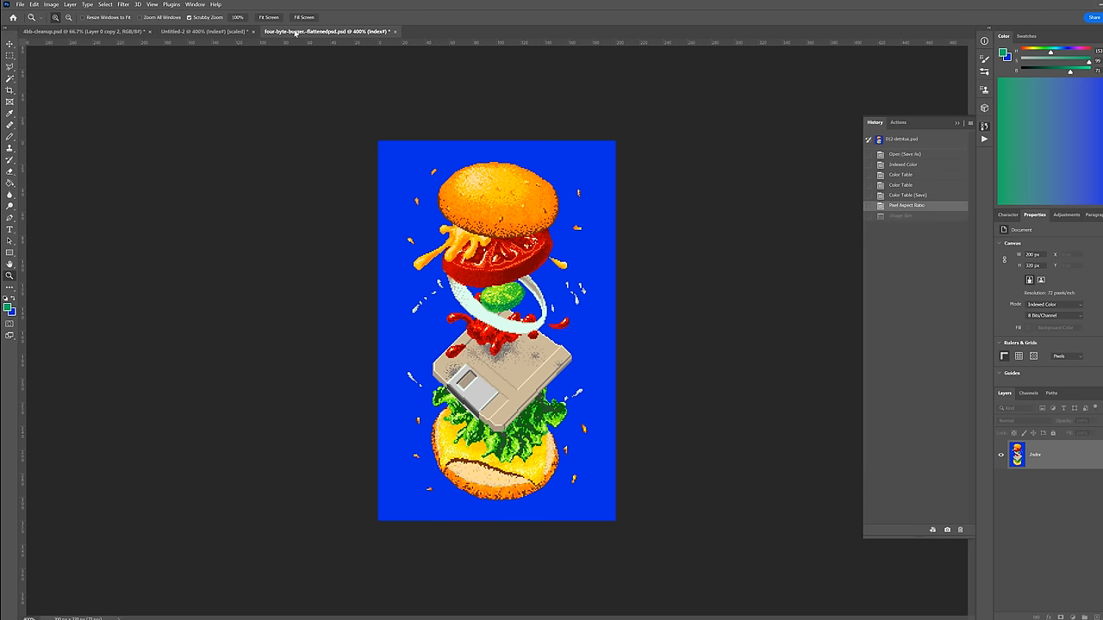
mouse_move(327, 31)
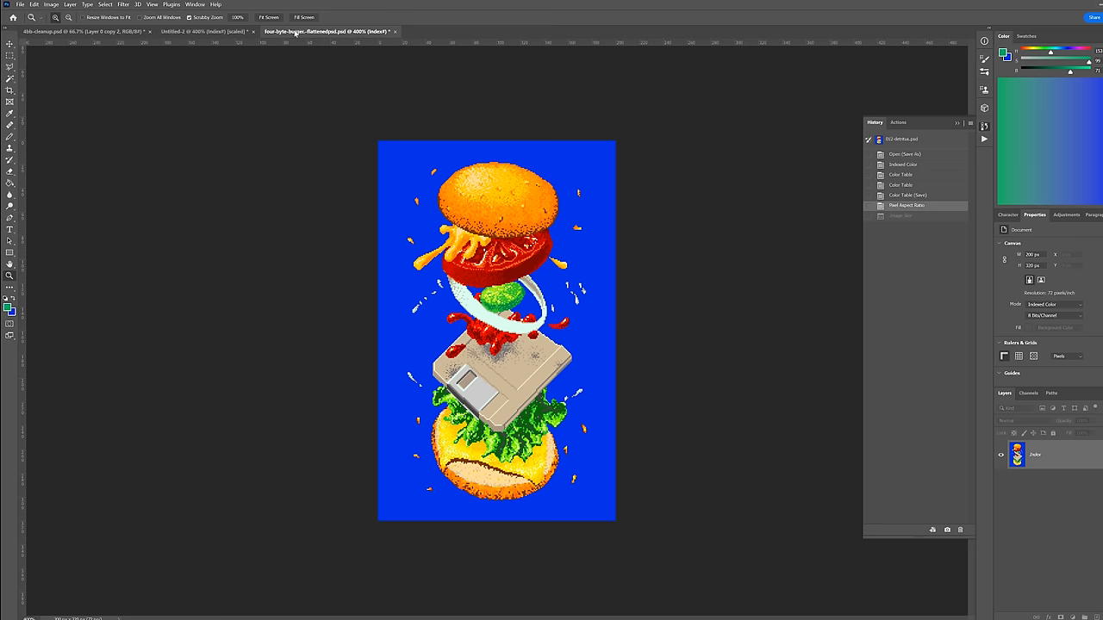
click(51, 4)
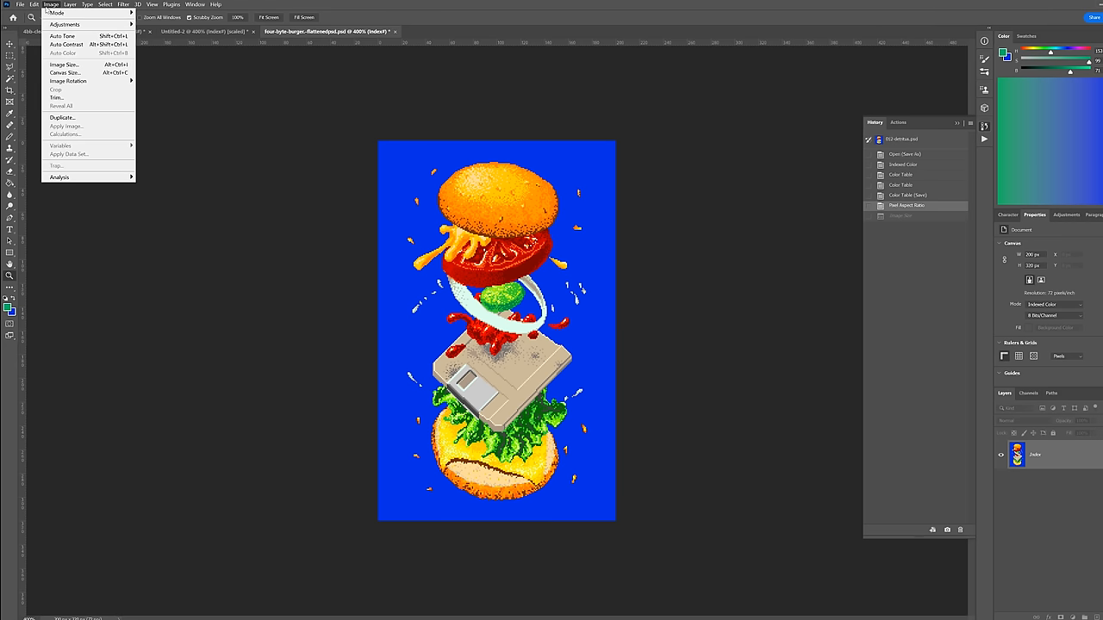
- Resize to 600% width and 500% height with Nearest Neighbor, then zoom in on the pixels
click(63, 65)
text(600)
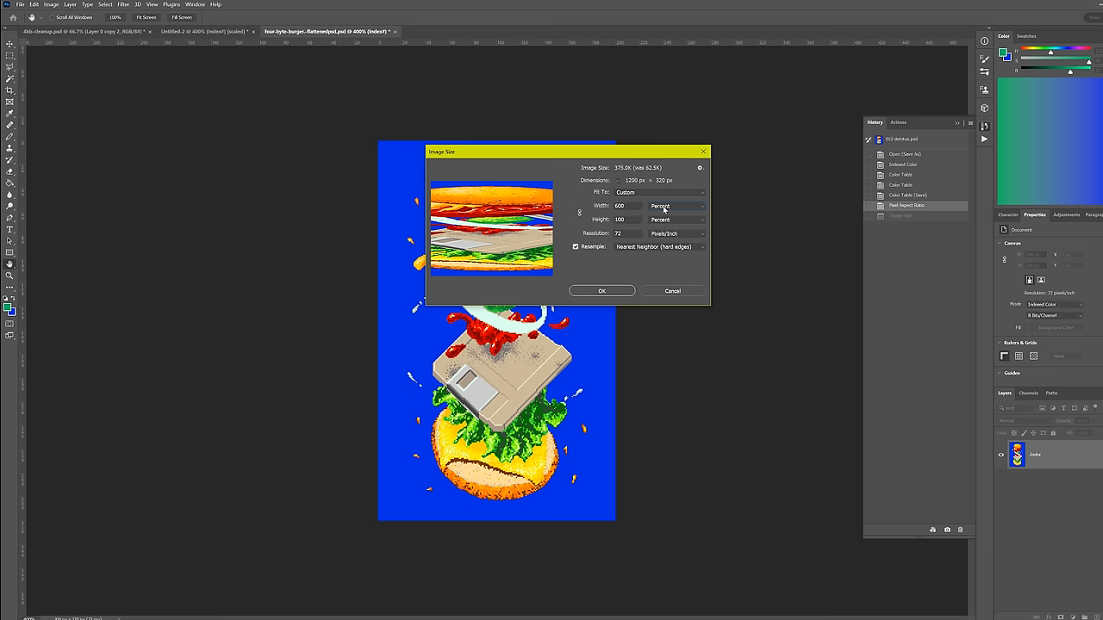
text(500)
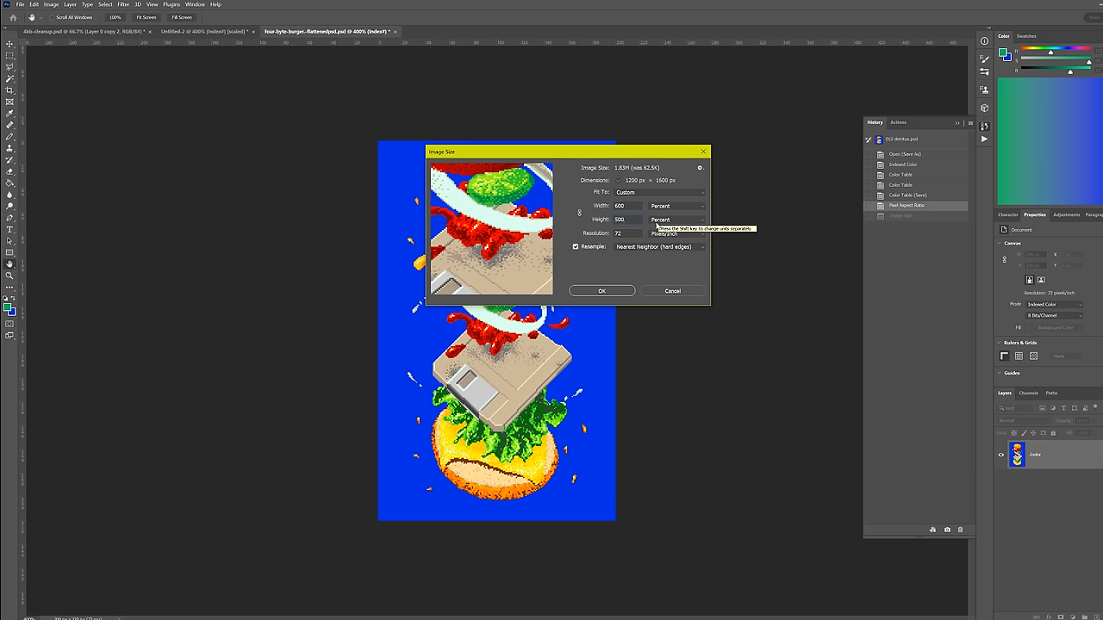
mouse_move(601, 290)
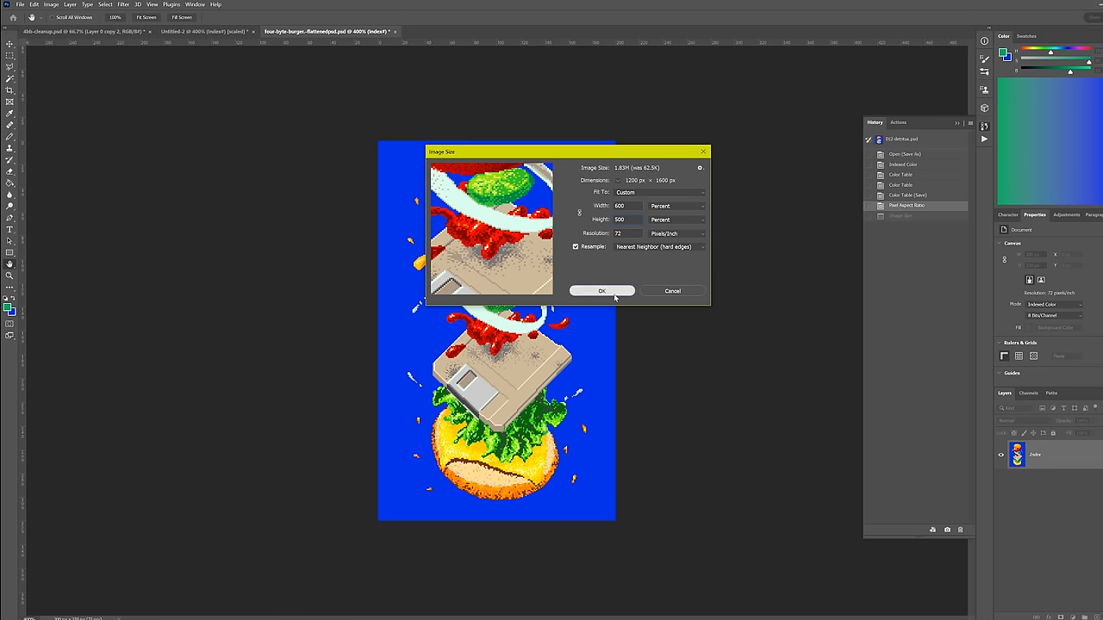
click(602, 290)
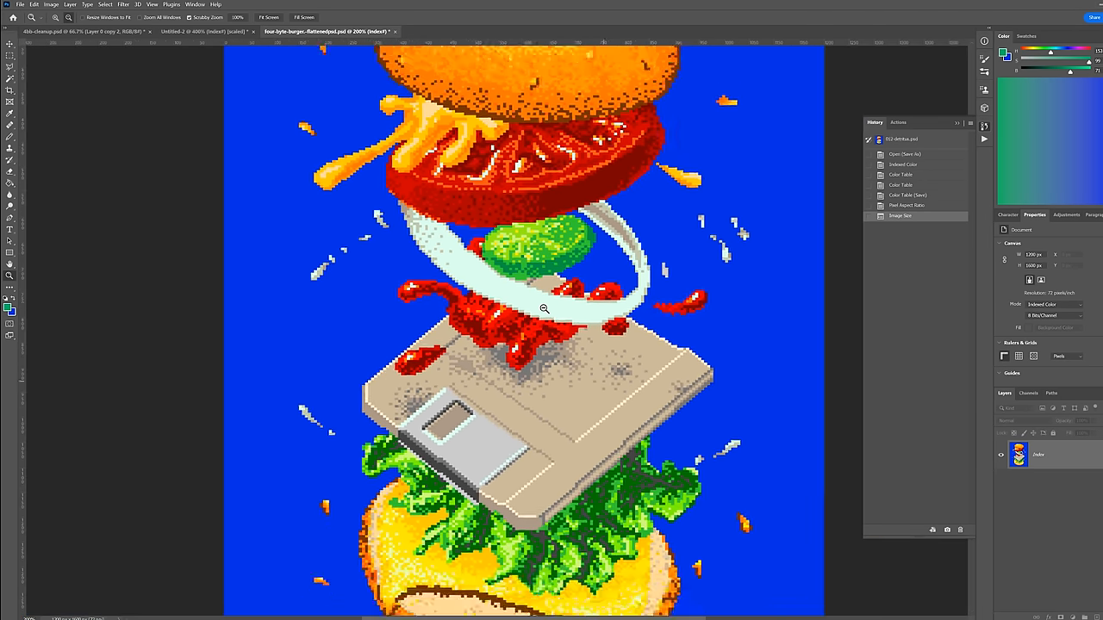
click(207, 32)
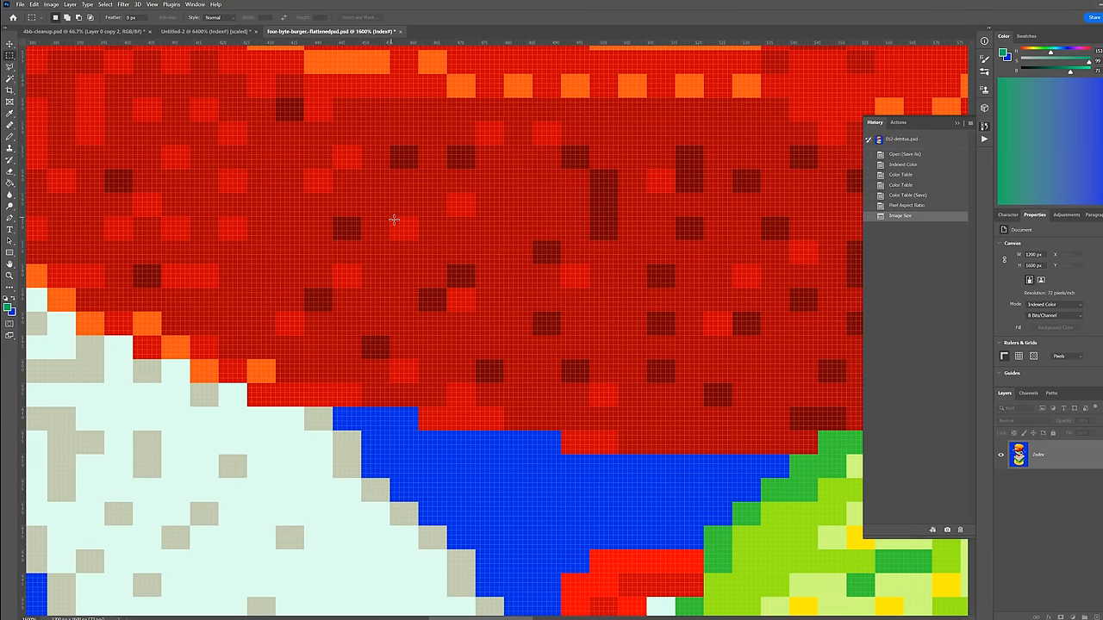
drag(392, 220, 415, 240)
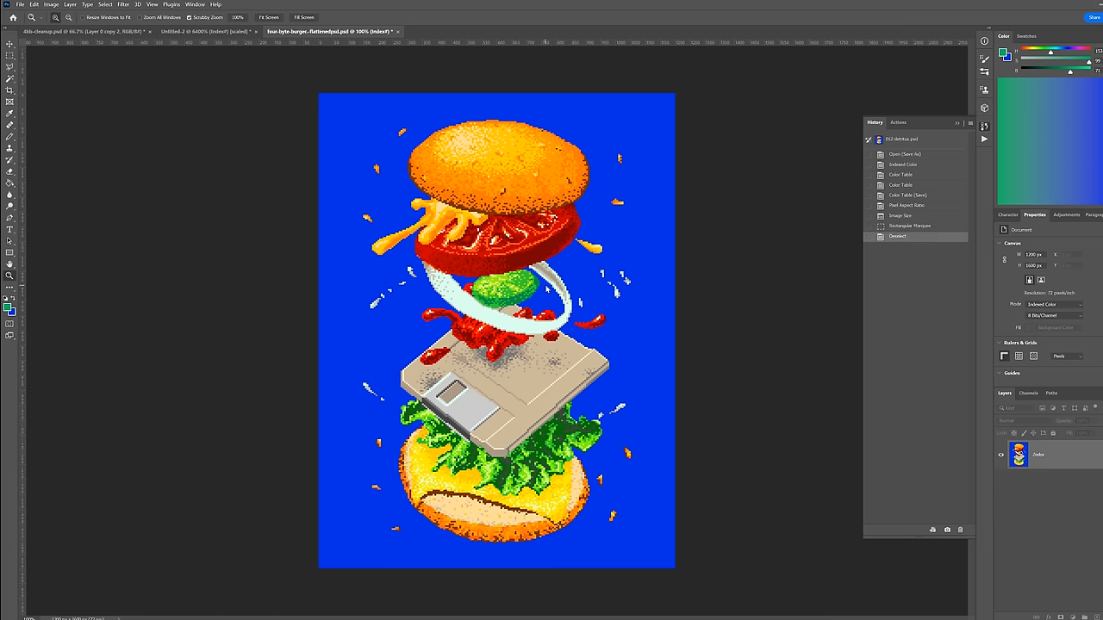
- Save the enlarged burger as four-byte-burger-flattened-resized.psd
click(20, 5)
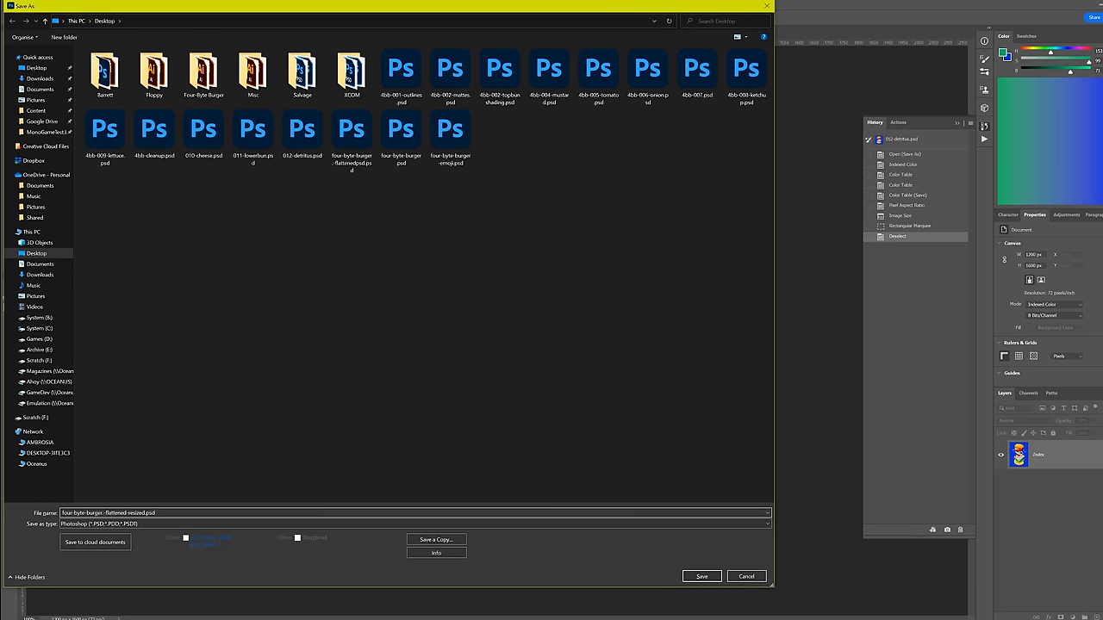
click(701, 577)
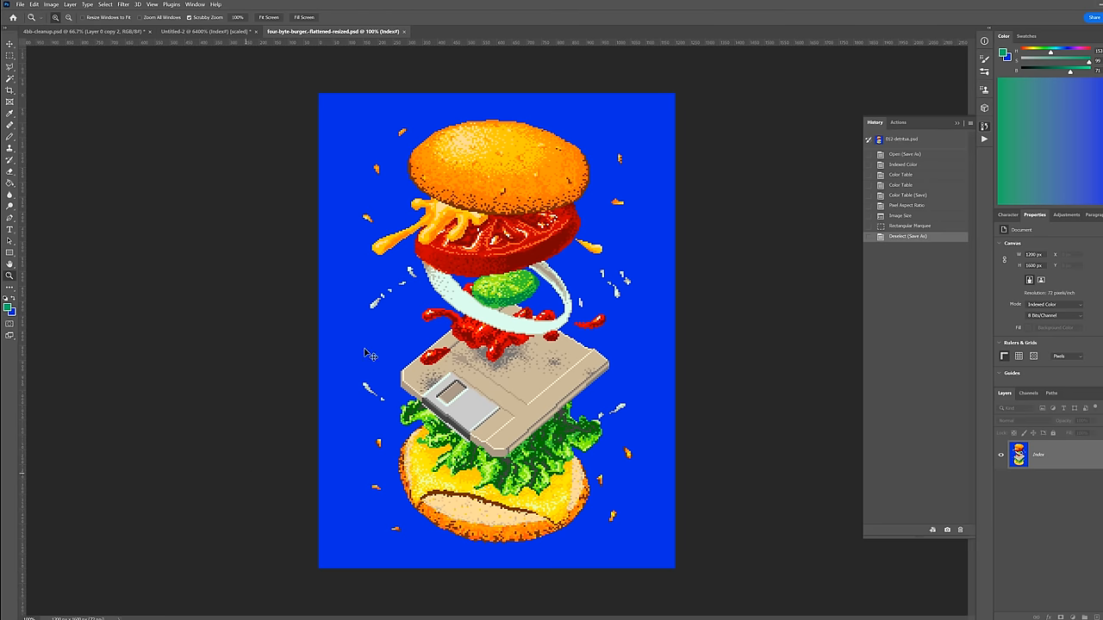
click(50, 4)
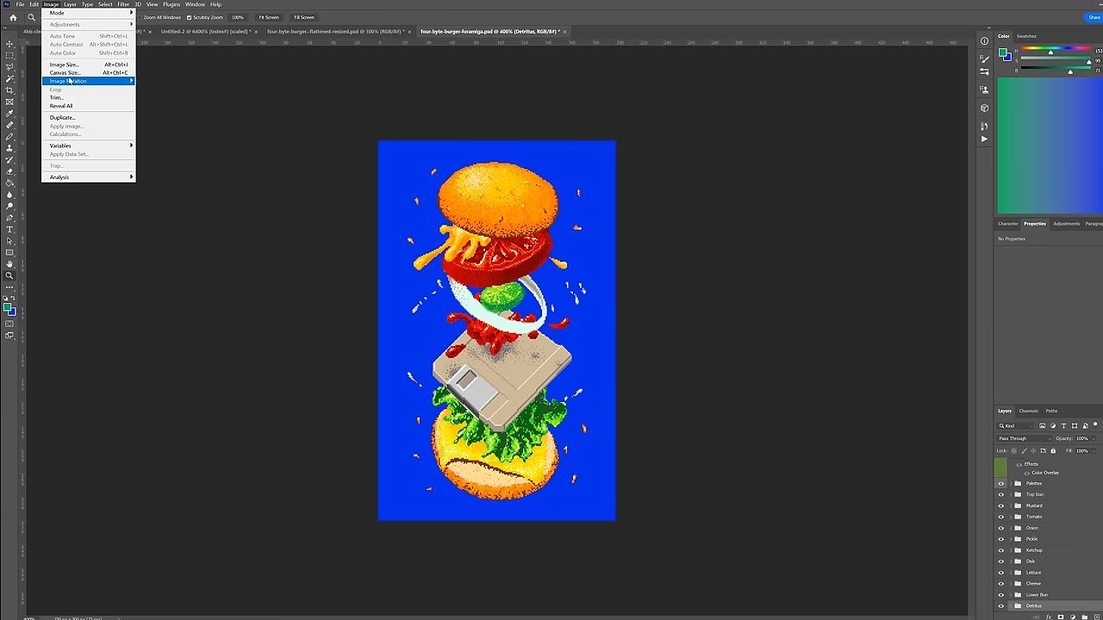
- Rotate the burger a quarter turn onto its side and convert it to indexed colour
click(179, 101)
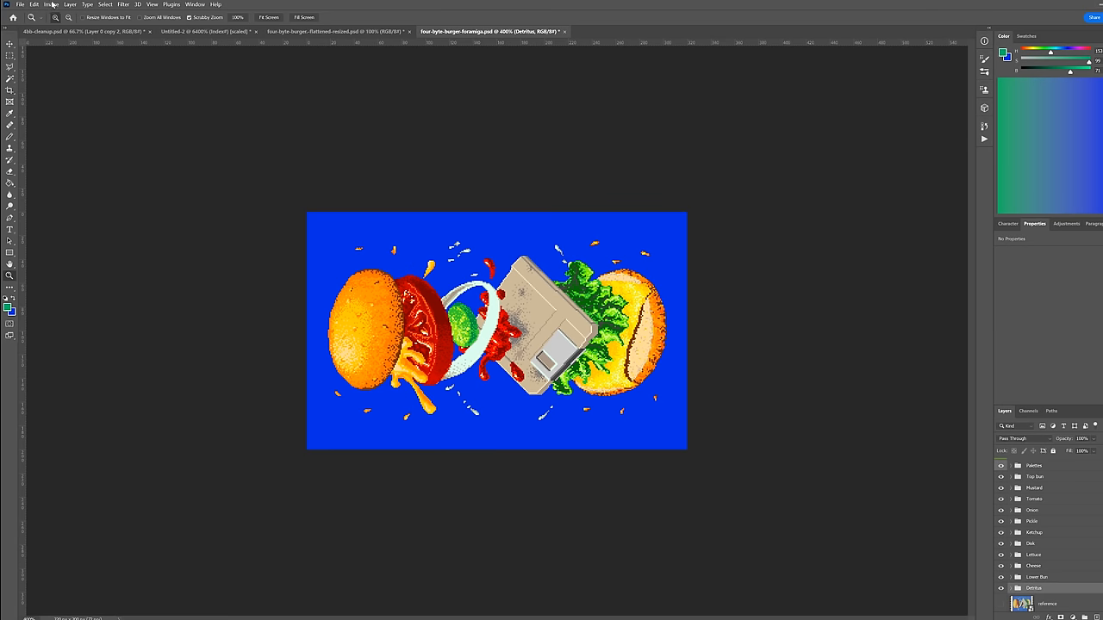
click(50, 4)
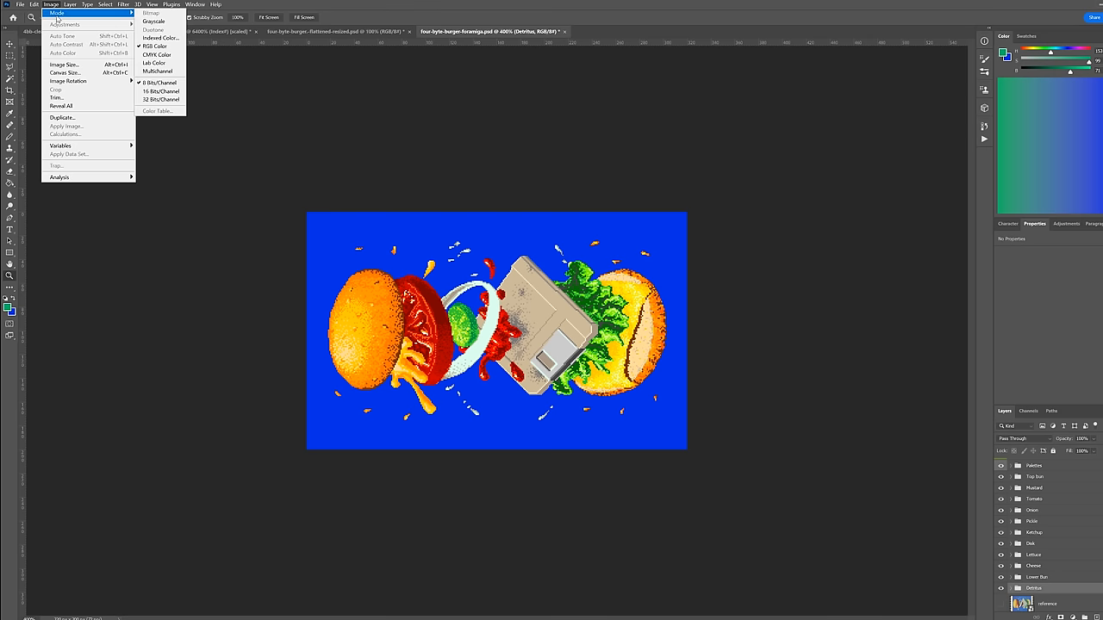
click(159, 37)
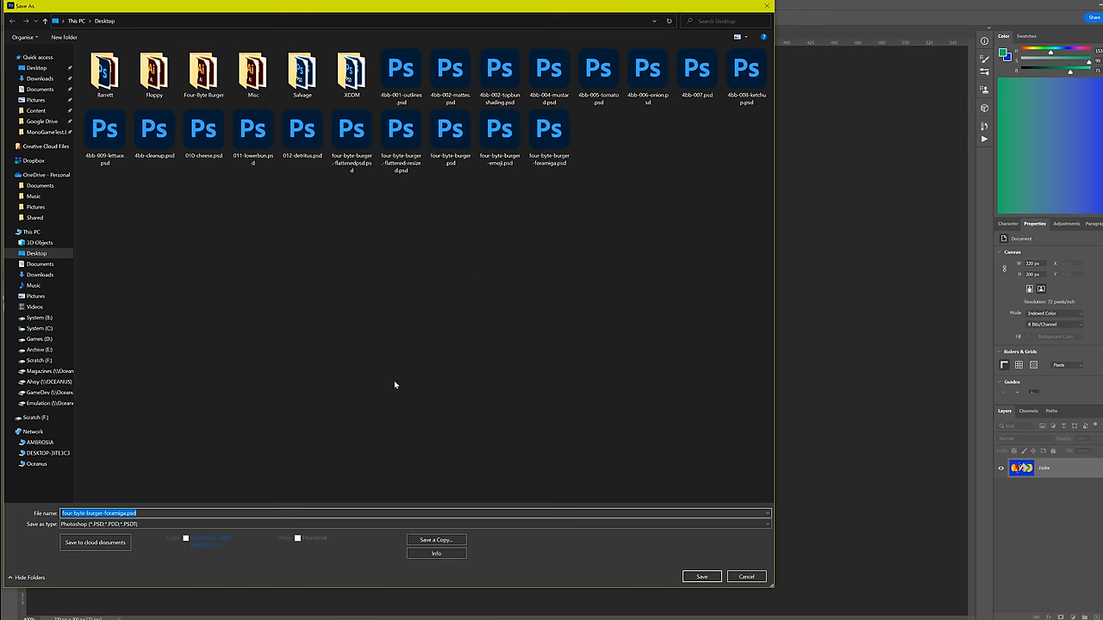
- Save the burger in IFF format as four-byte-burger.iff
click(414, 524)
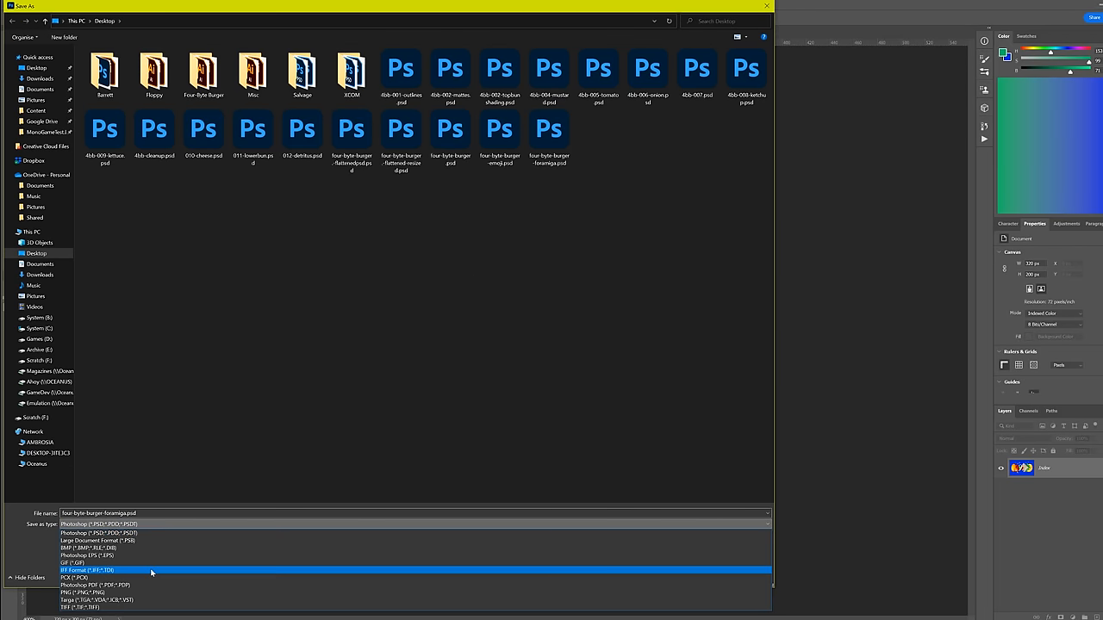
click(86, 571)
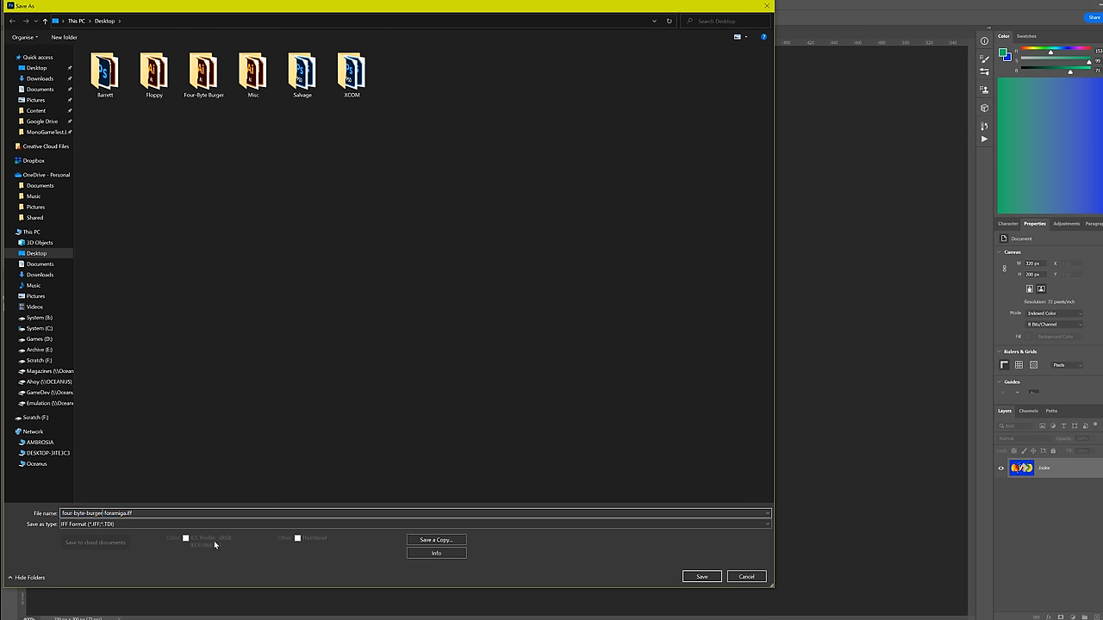
text(four-byte-burger.iff)
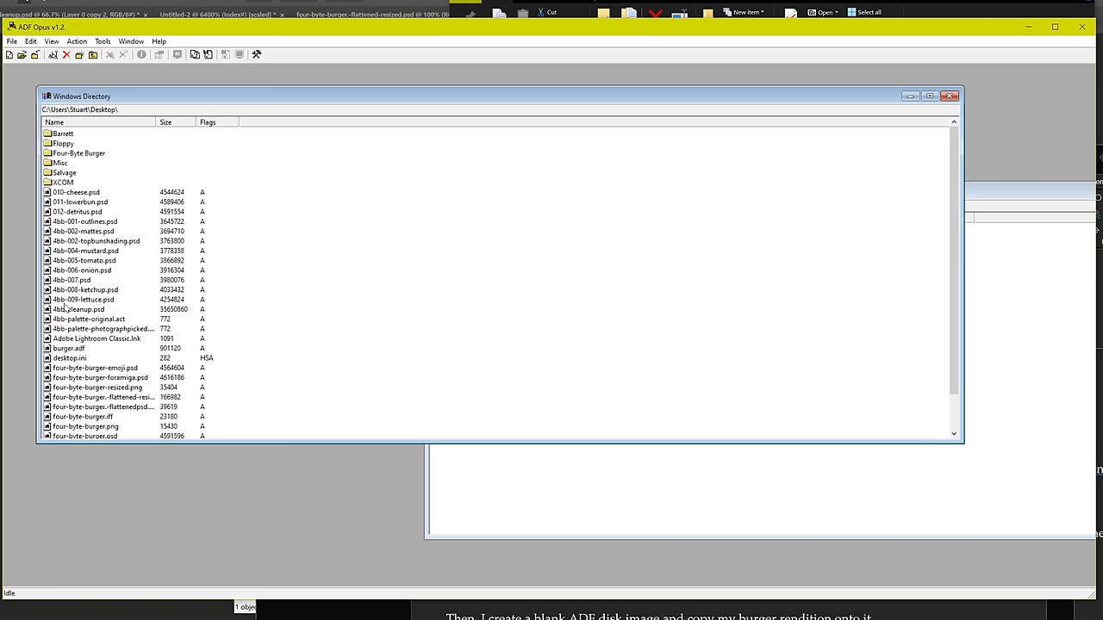
- Open the burger.adf disk image in ADF Opus beside the desktop listing
double_click(68, 309)
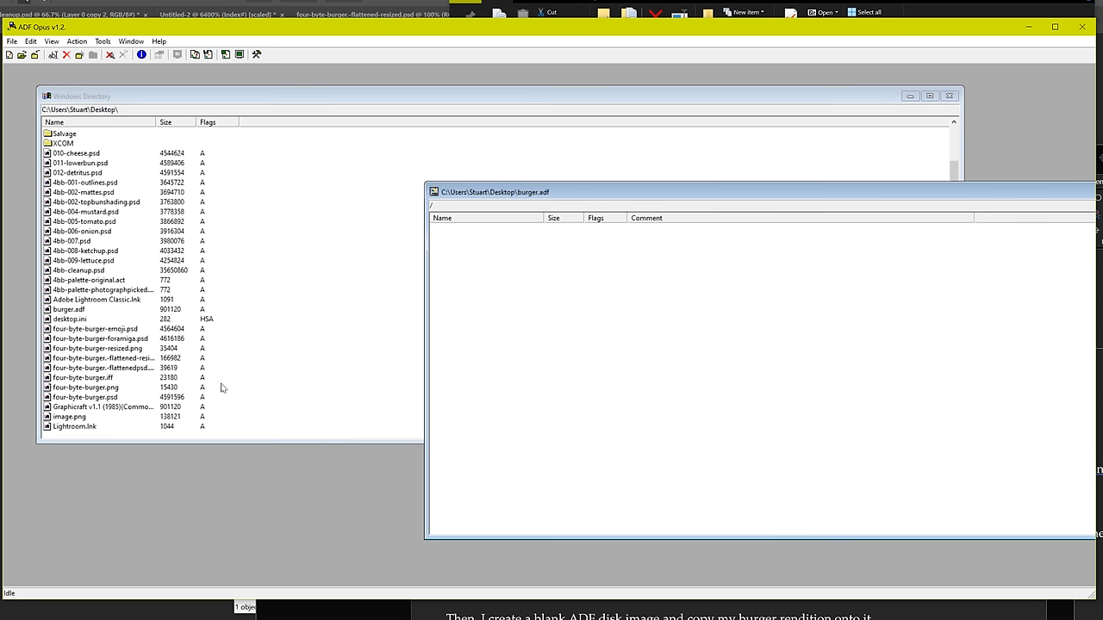
mouse_move(81, 327)
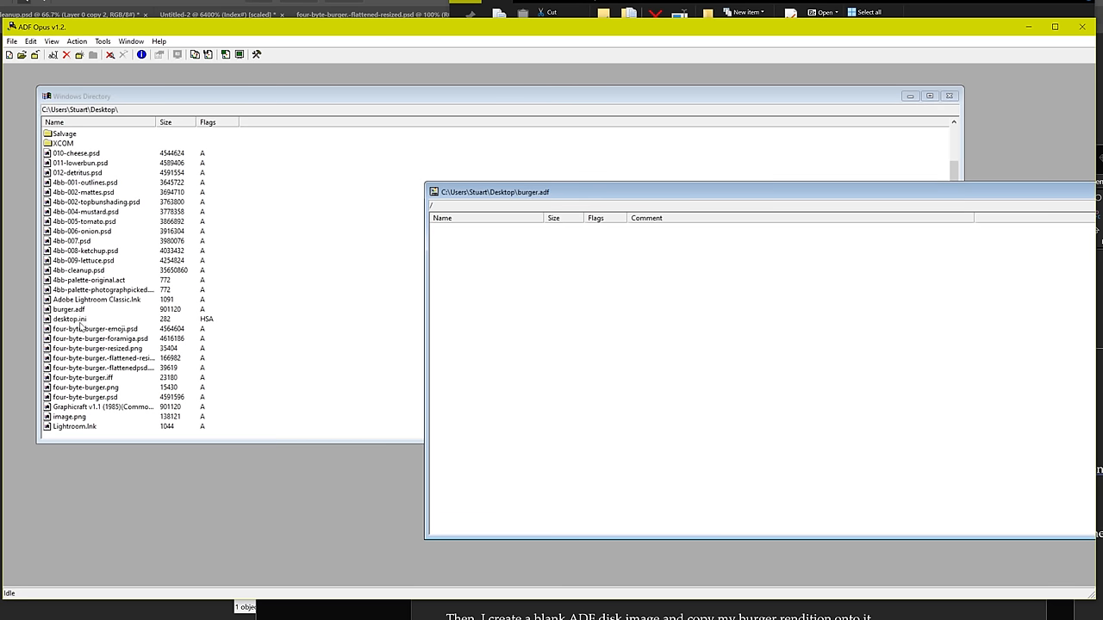
mouse_move(80, 325)
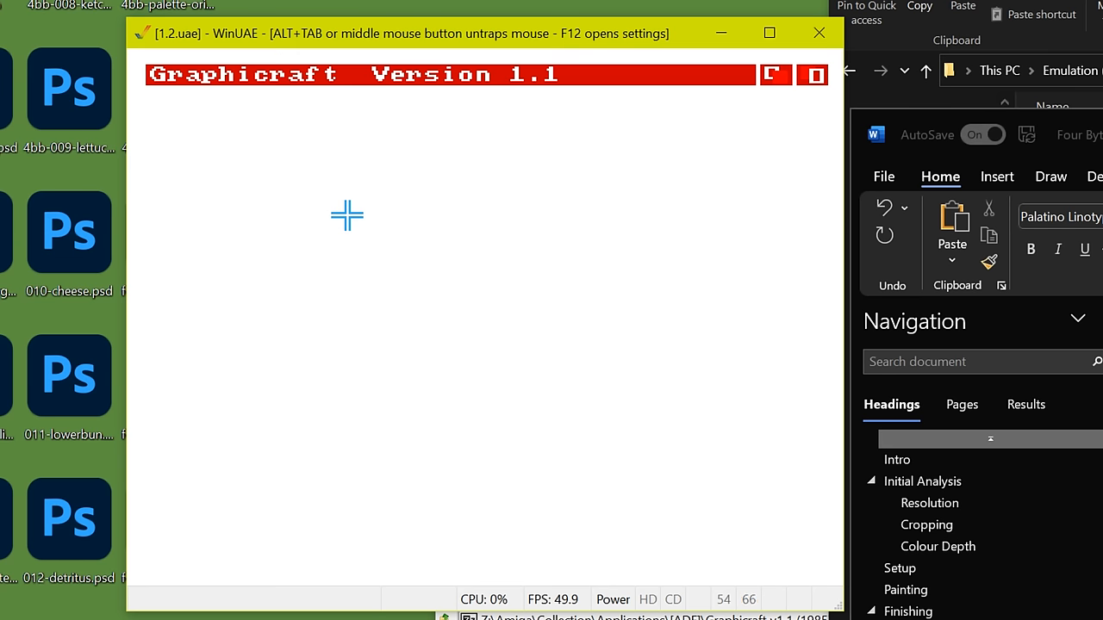
mouse_move(341, 209)
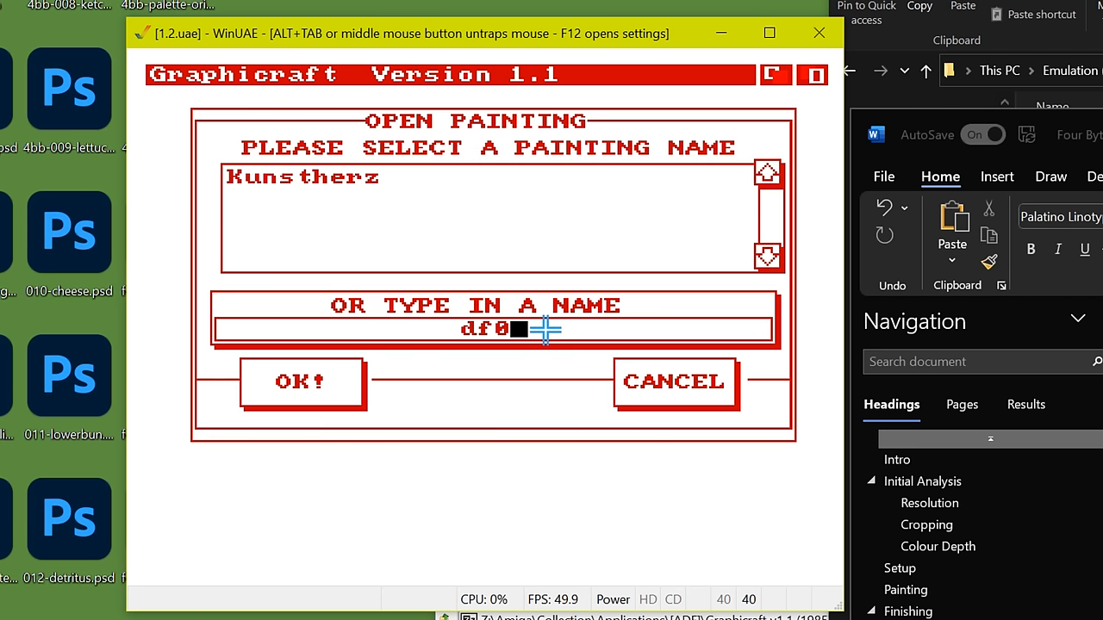
- Enter df0:burger.iff as the painting name in Graphicraft's Open Painting requester and confirm
text(burger:i)
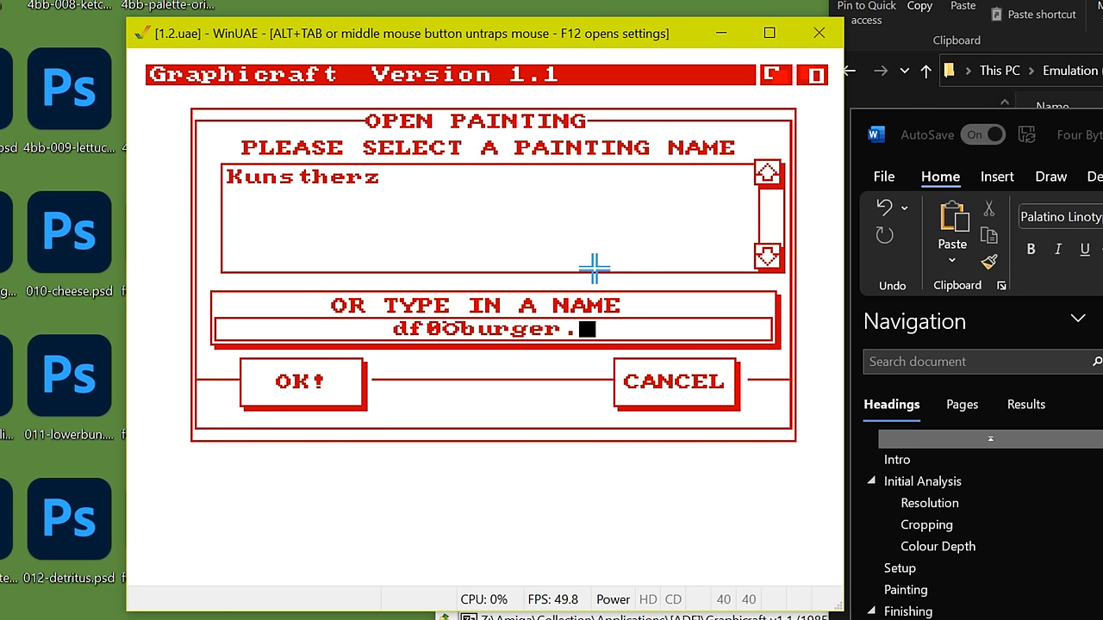
key(Backspace)
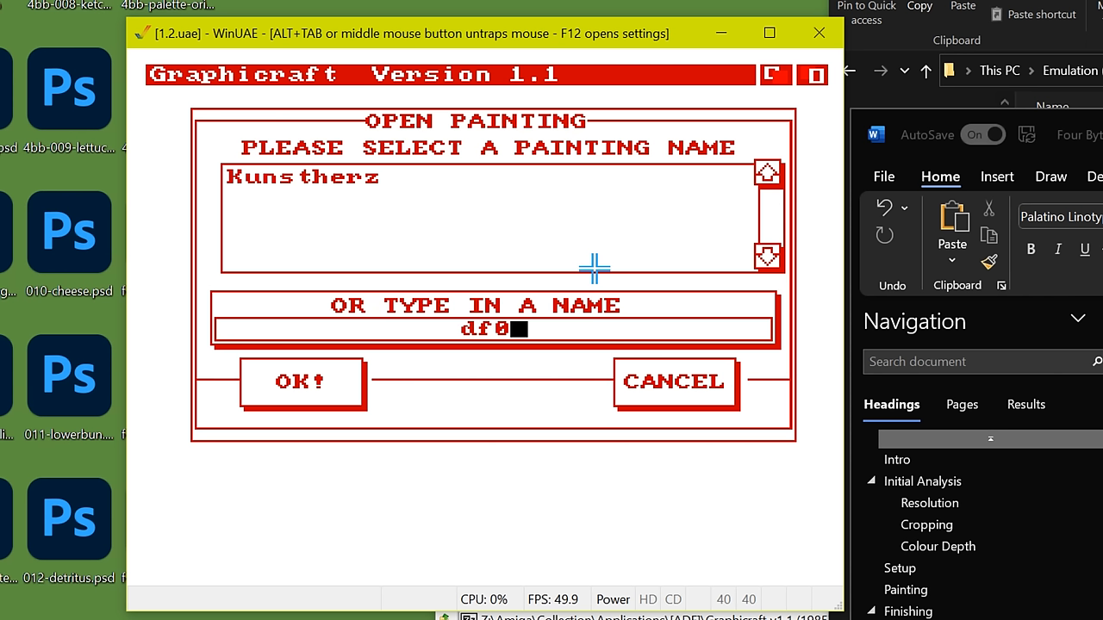
text(1)
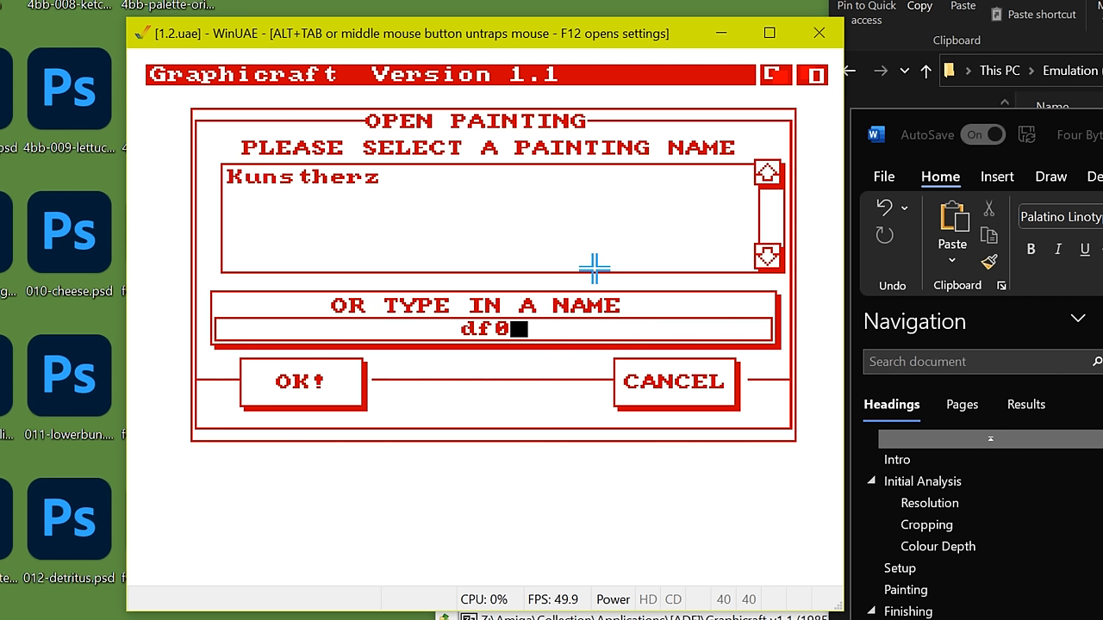
text(:)
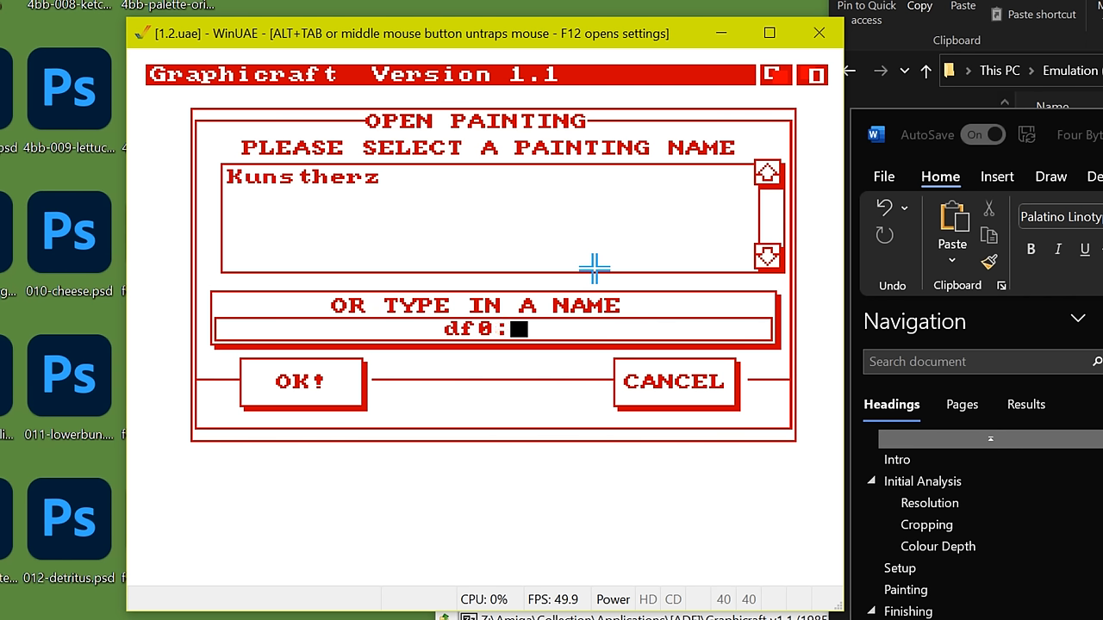
text(burger.iff)
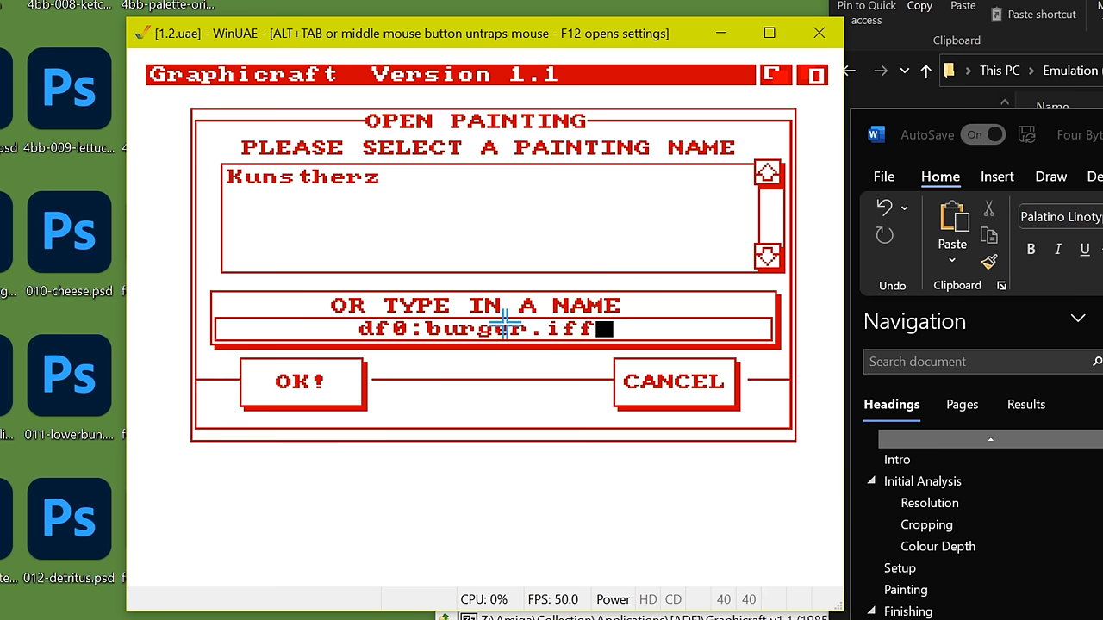
click(301, 382)
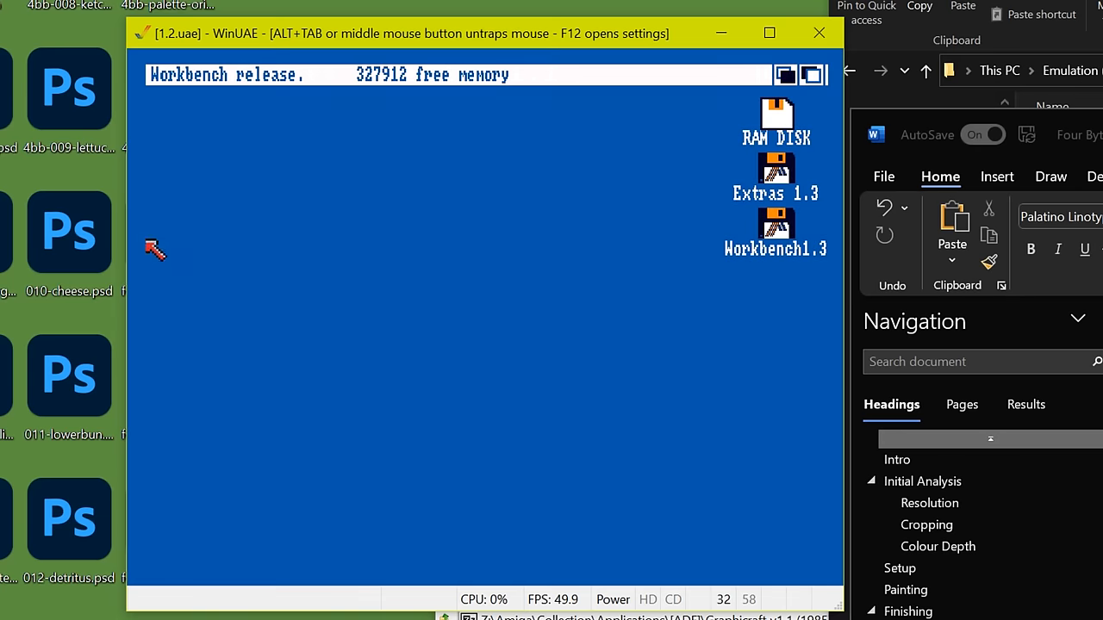
- Open the Workbench1.3 disk, copy four-byte-burger.iff to RAM:, and return to Graphicraft
double_click(775, 226)
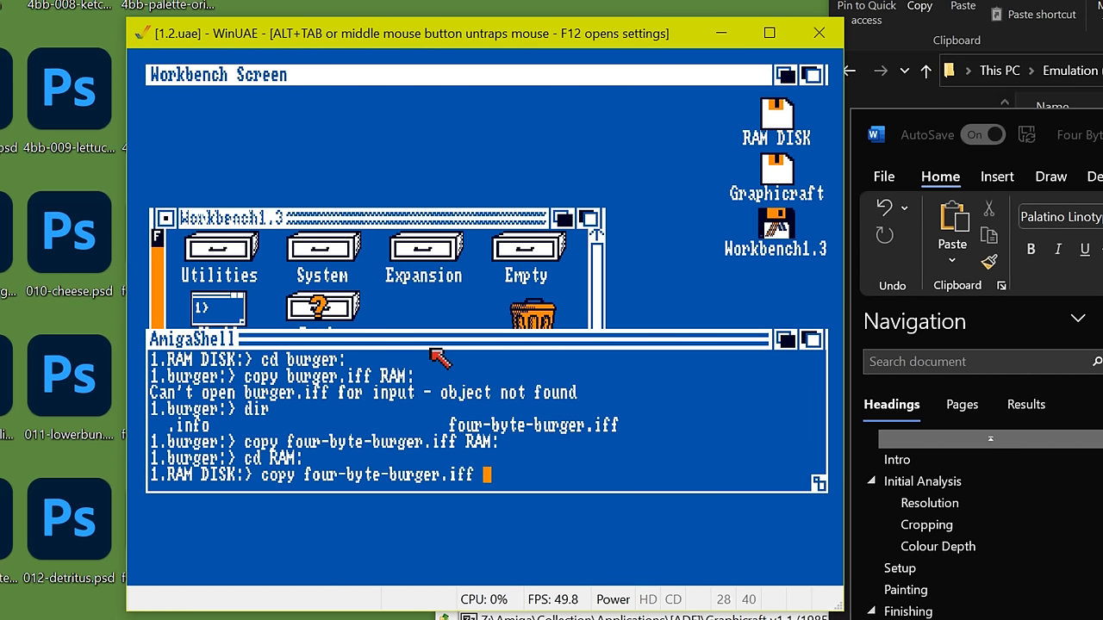
text(Graphi)
text(ram:)
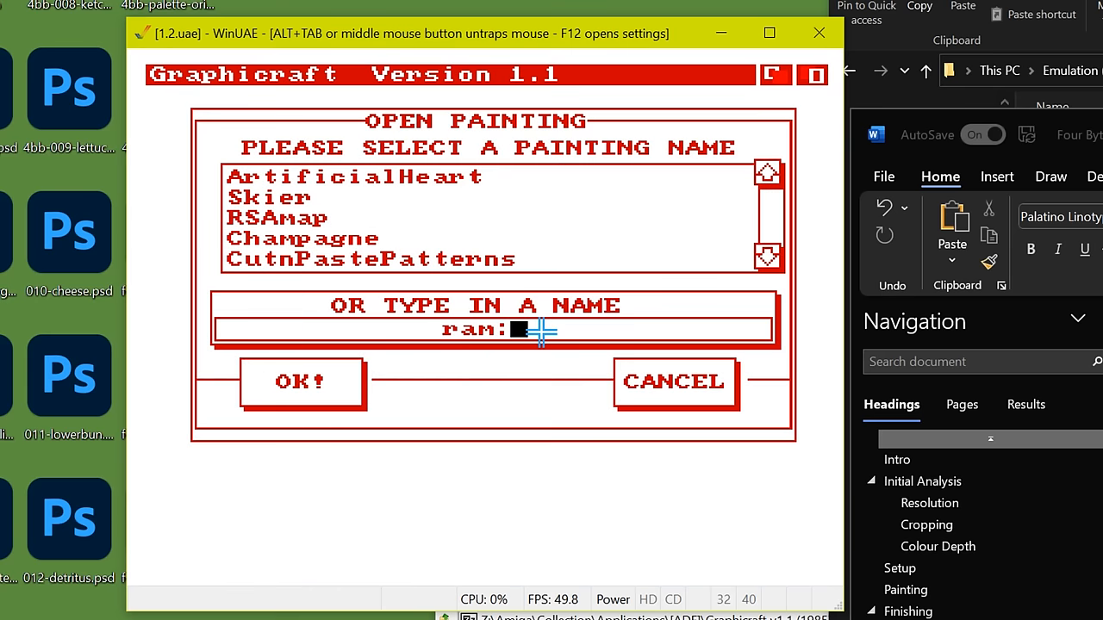
- Open ram:four-byte-burger.iff in Graphicraft, which loads only a blank white canvas
text(four-byte-burger.iff)
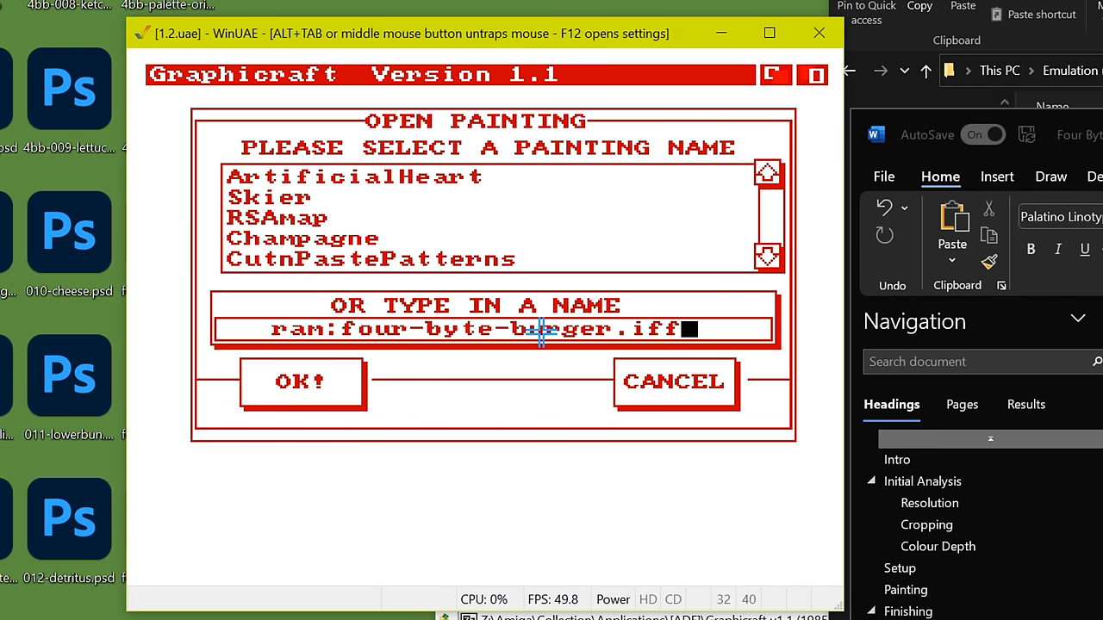
click(301, 382)
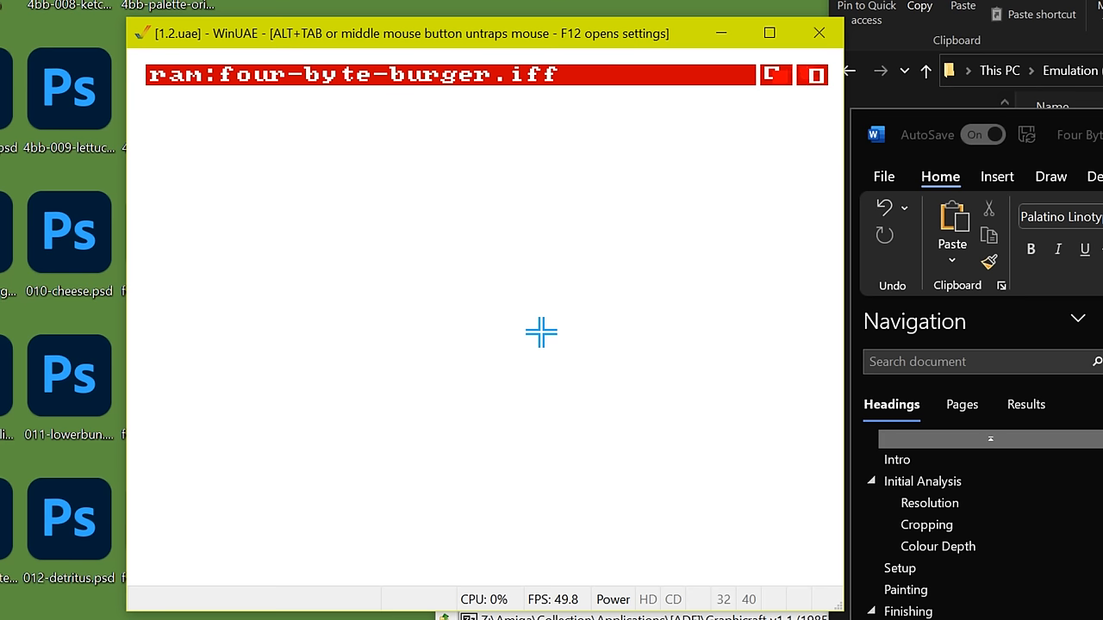
mouse_move(332, 96)
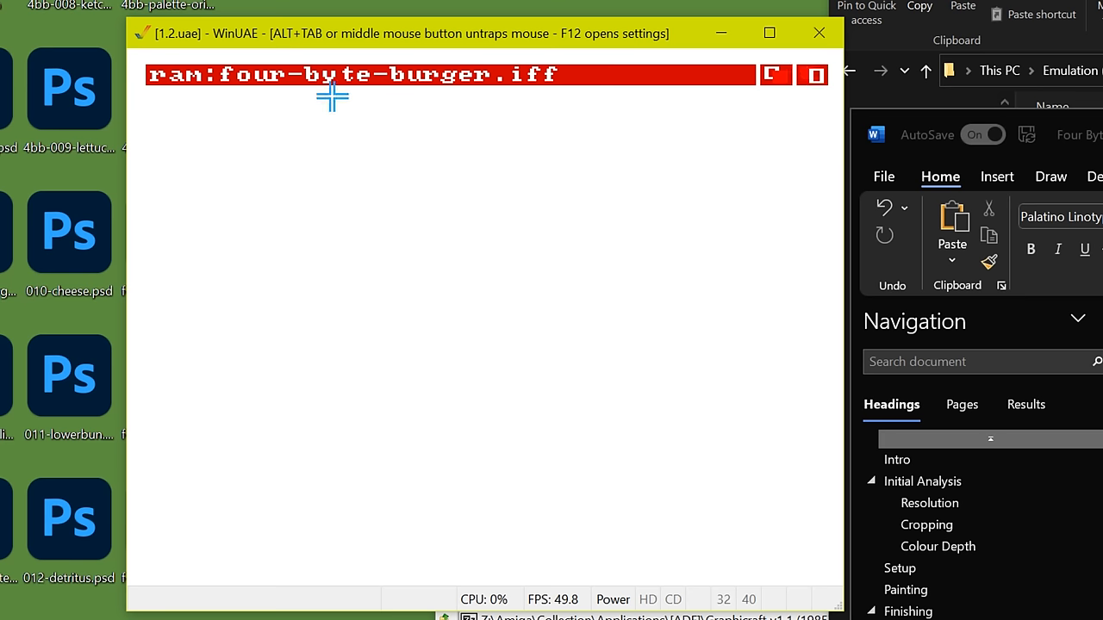
click(215, 74)
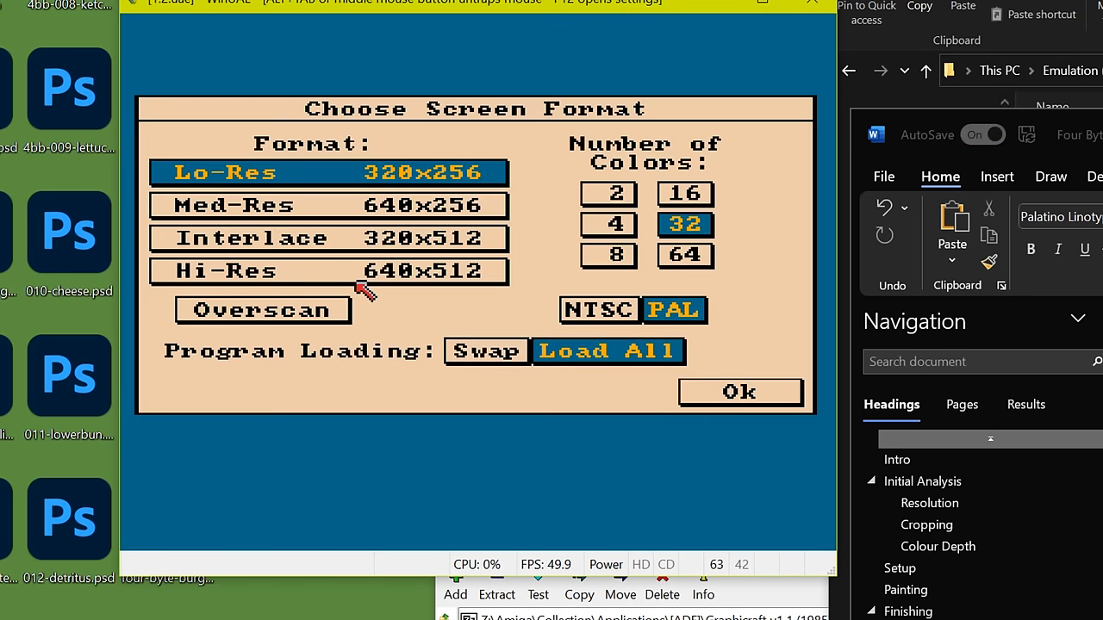
- Accept the low-res 32-colour screen and pick four-byte-burger.iff from df1: in Deluxe Paint
click(740, 392)
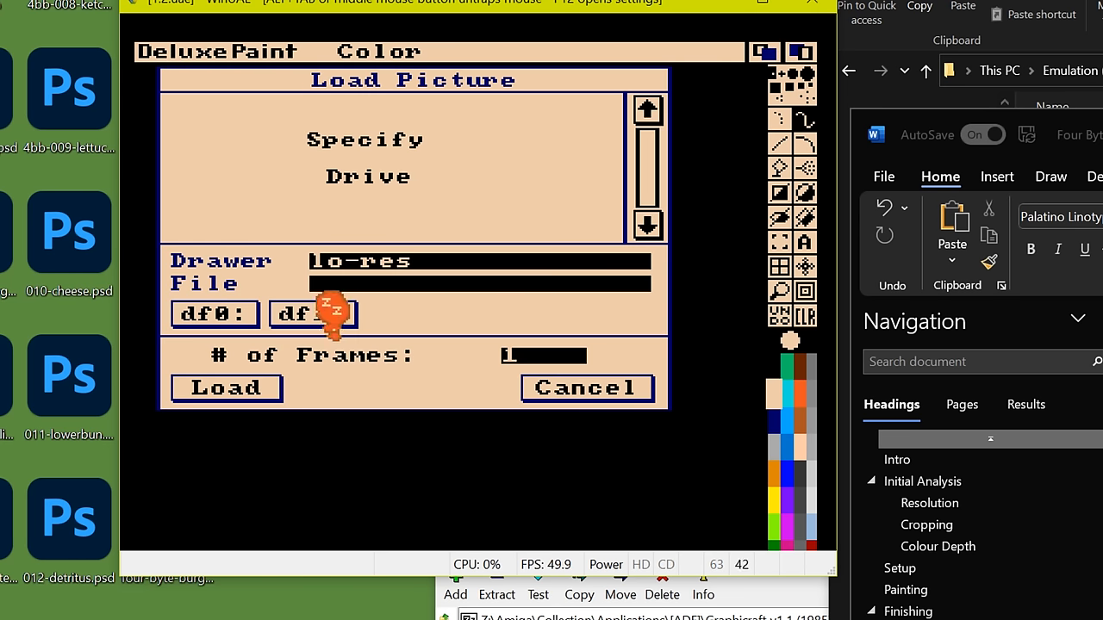
click(312, 314)
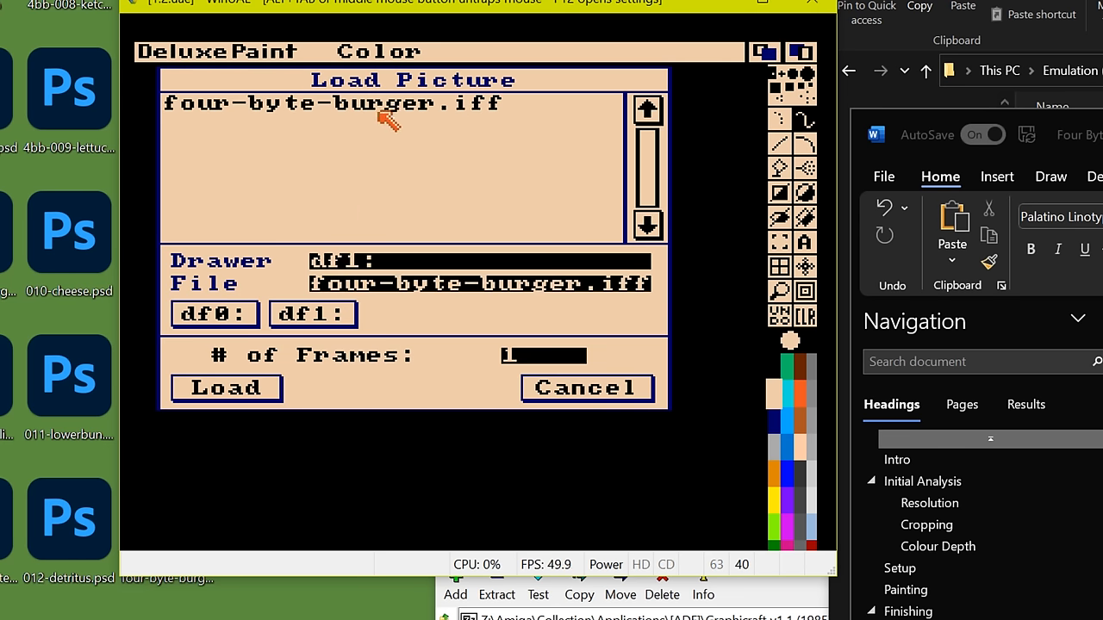
click(226, 388)
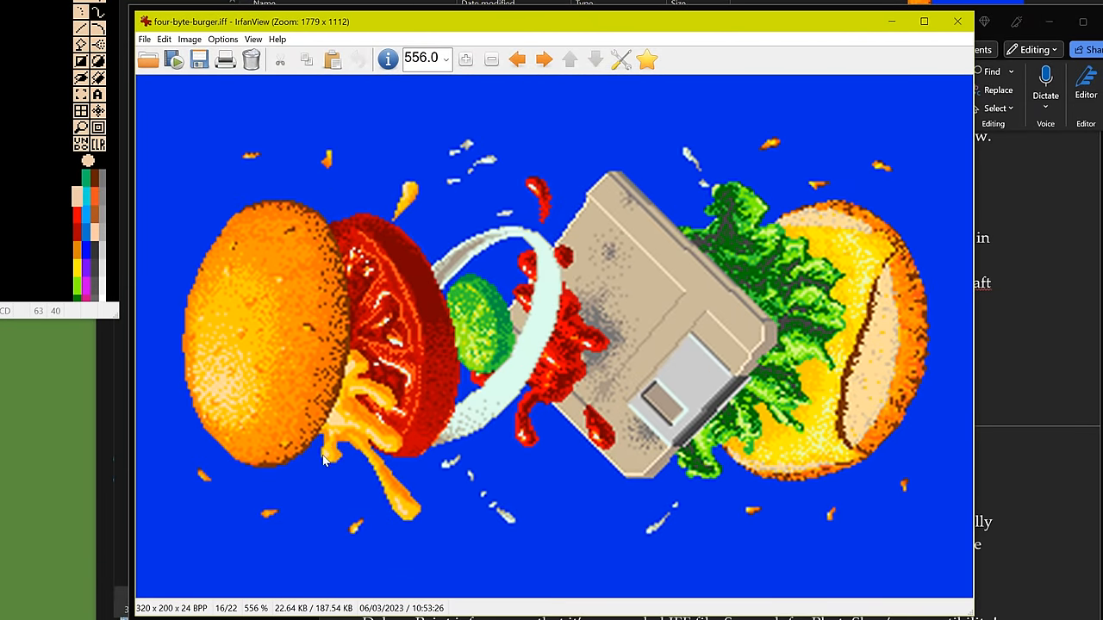
- Browse IrfanView's Edit menu while viewing the 320×200 four-byte-burger.iff
click(164, 39)
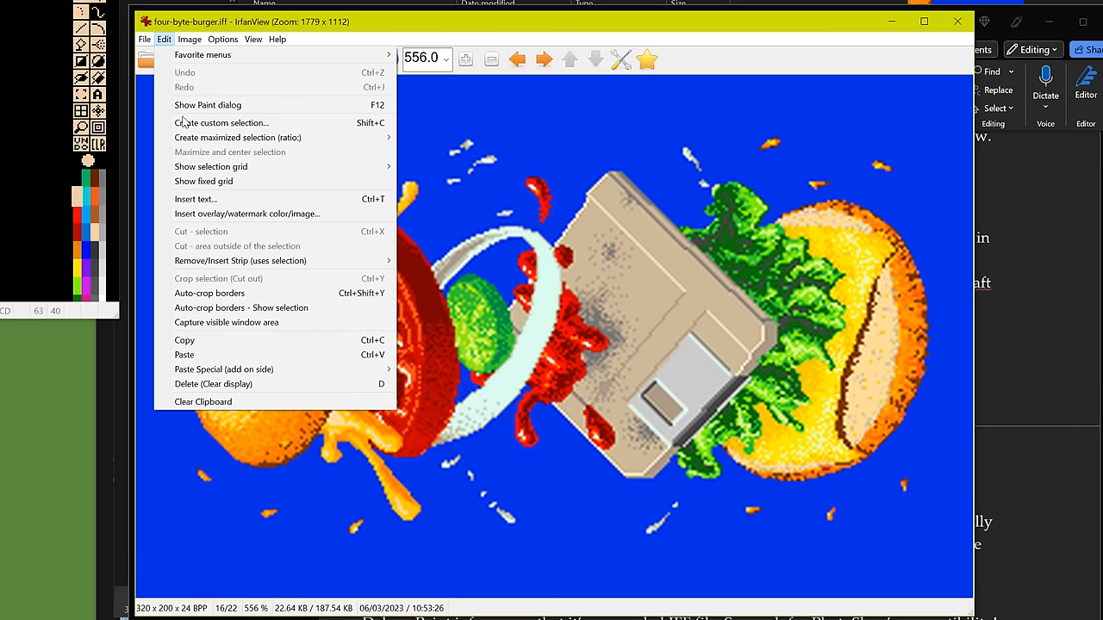
click(189, 38)
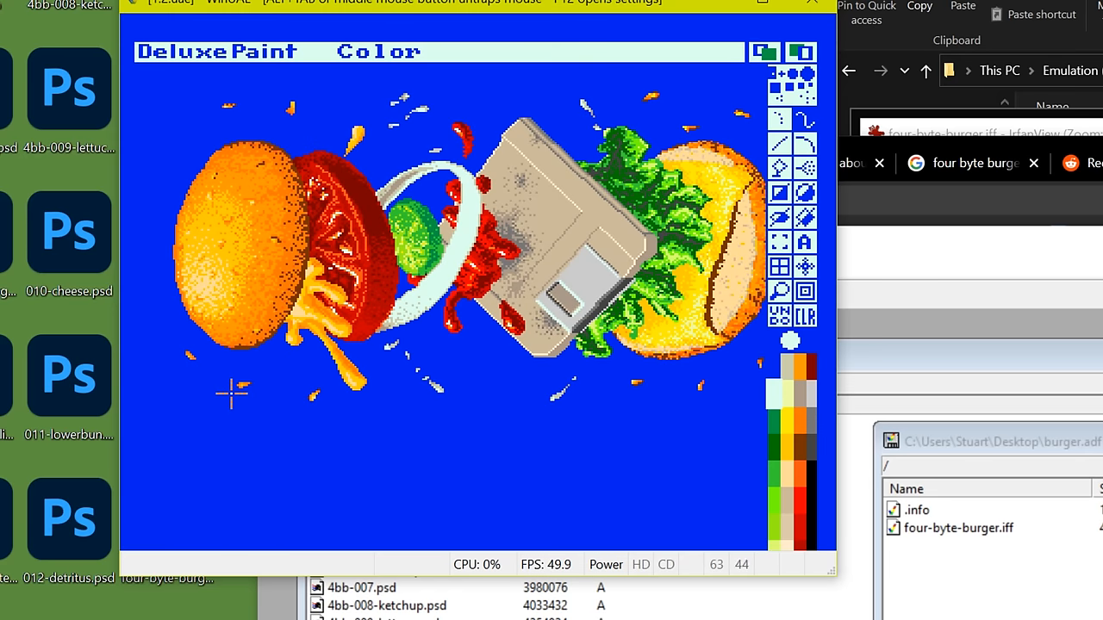
mouse_move(253, 375)
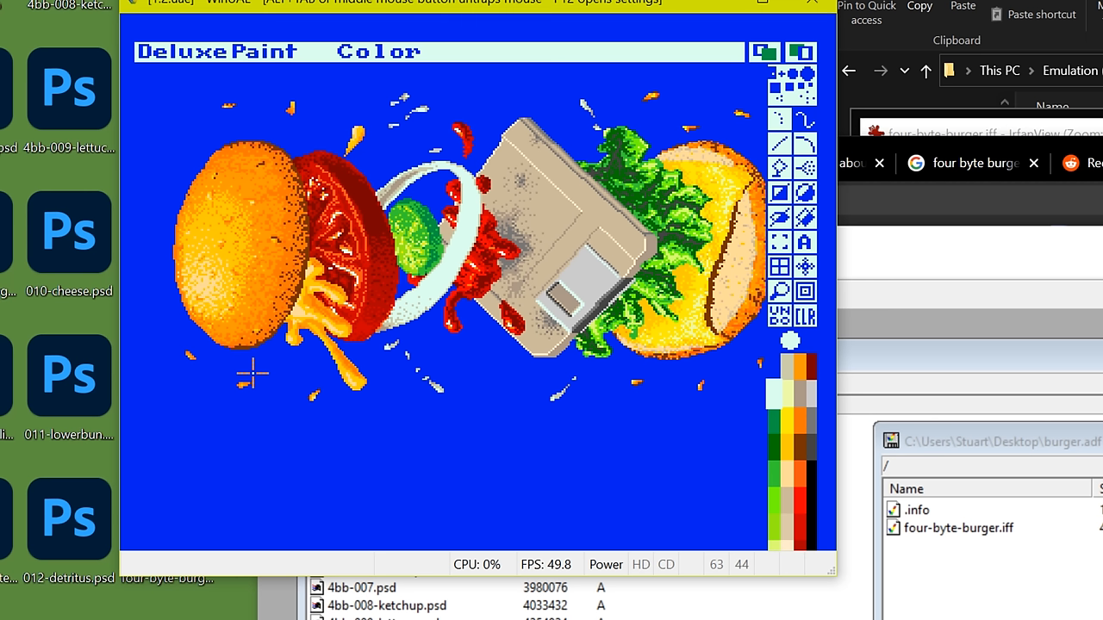
mouse_move(205, 353)
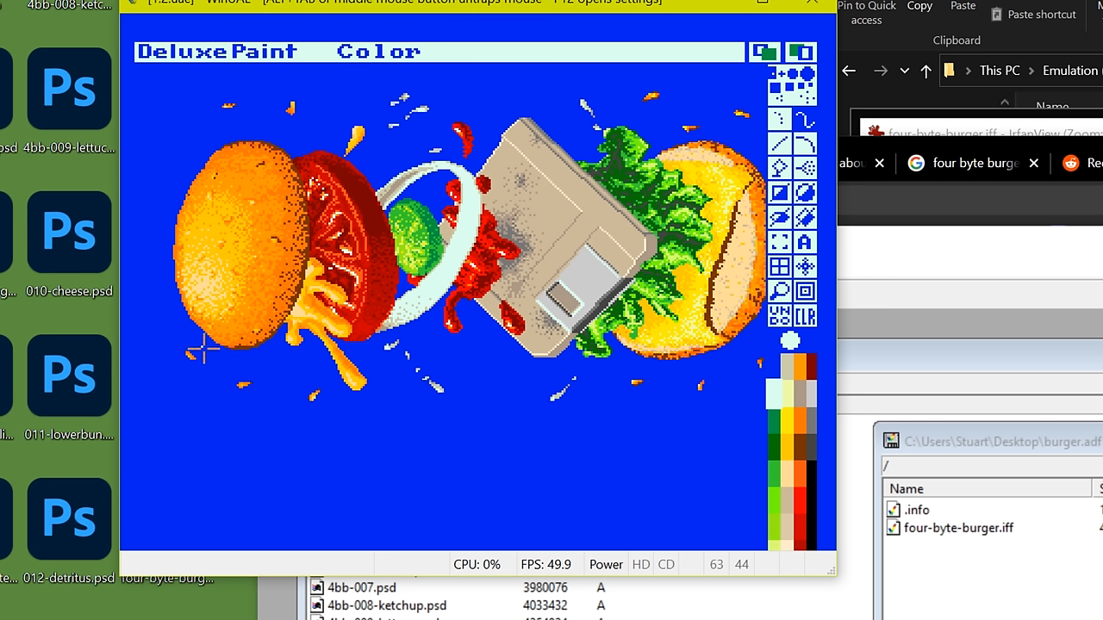
mouse_move(200, 347)
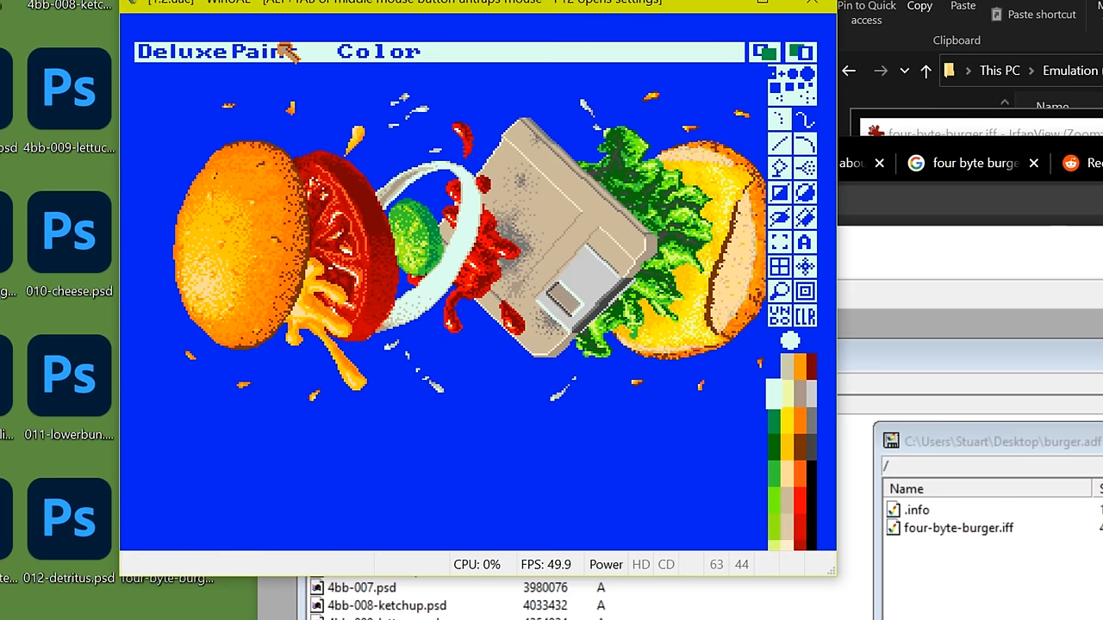
mouse_move(284, 53)
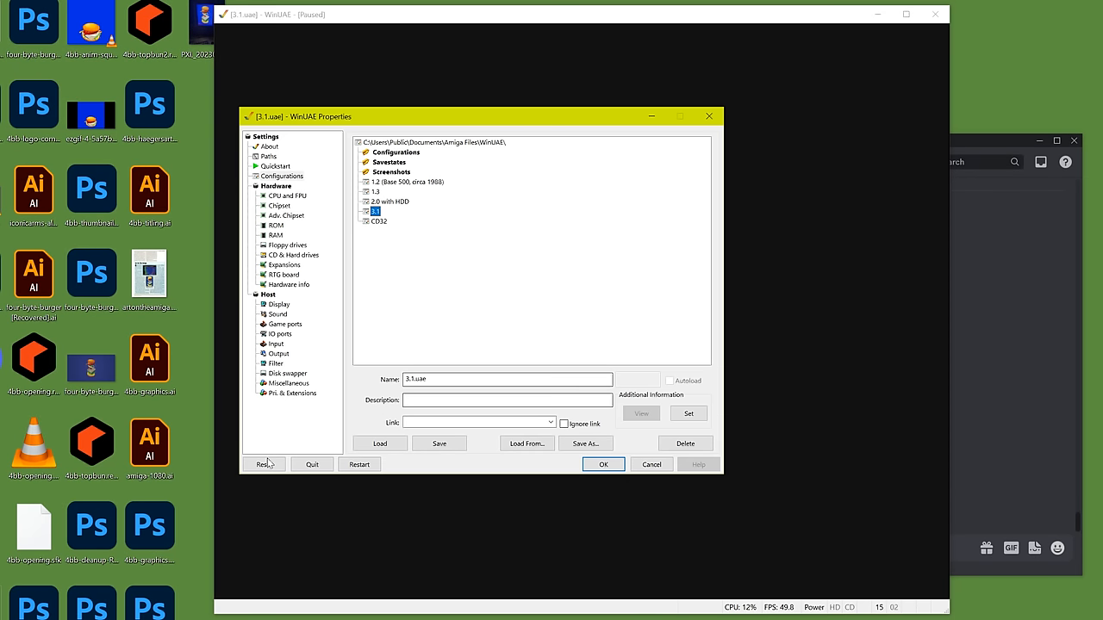
- Reset WinUAE on the 3.1 configuration and boot from Early Startup Control to Workbench
click(603, 464)
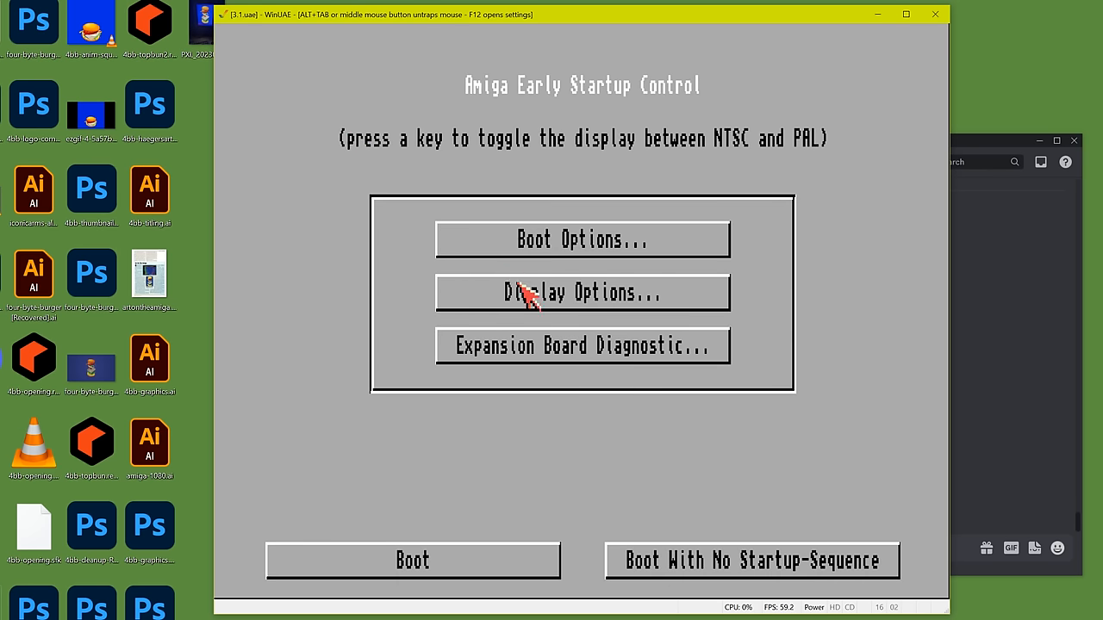
click(582, 292)
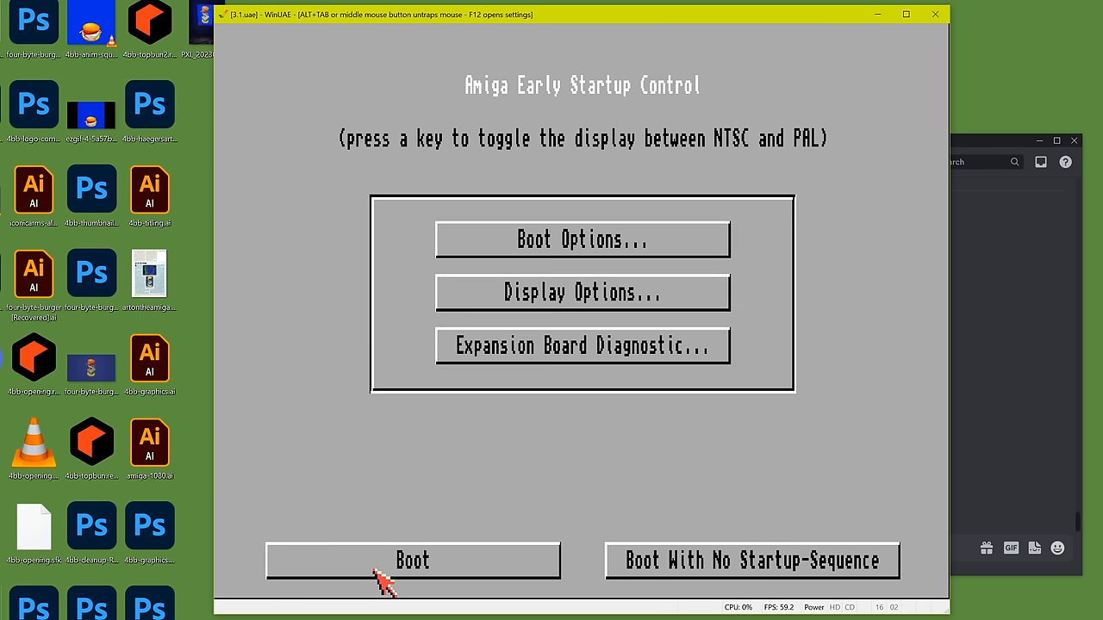
click(413, 561)
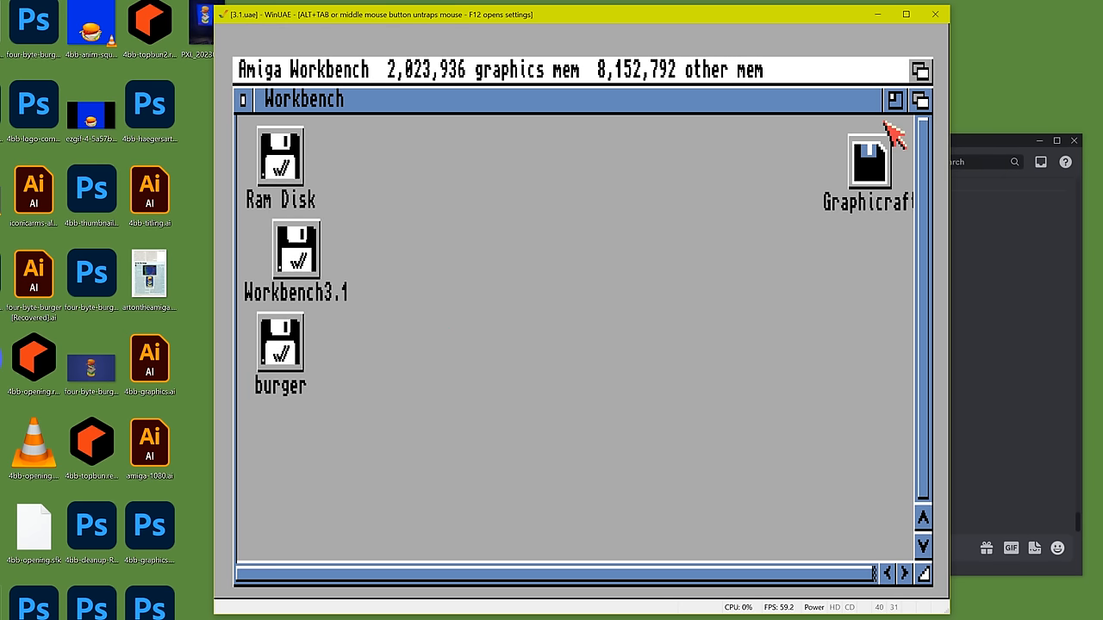
- Launch Graphicraft from its disk and open the four-byte-burger.iff painting
double_click(869, 160)
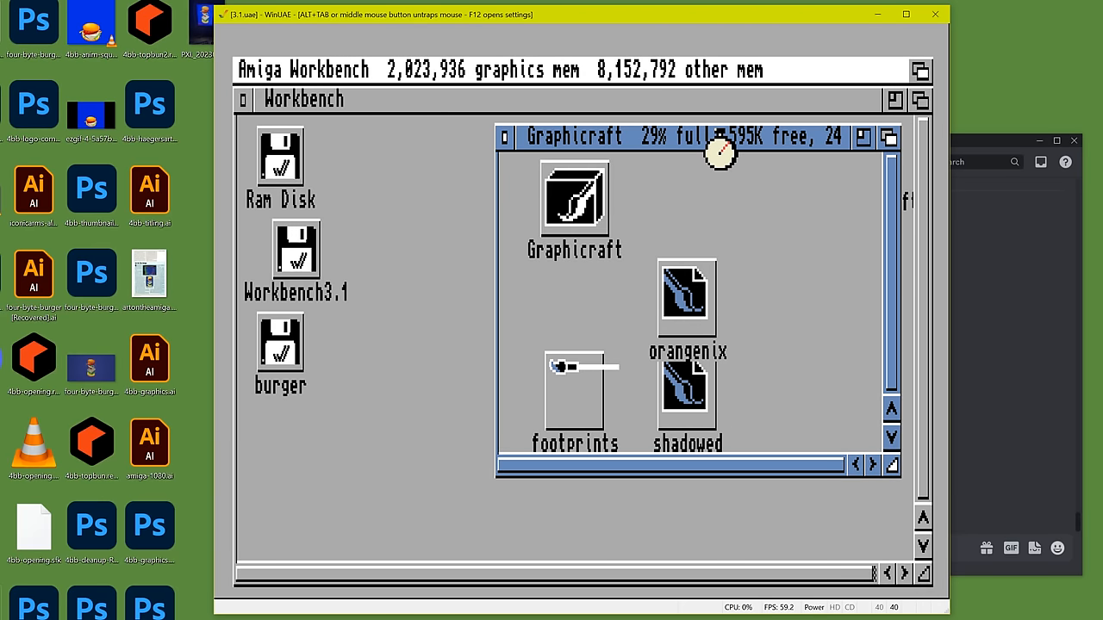
double_click(279, 336)
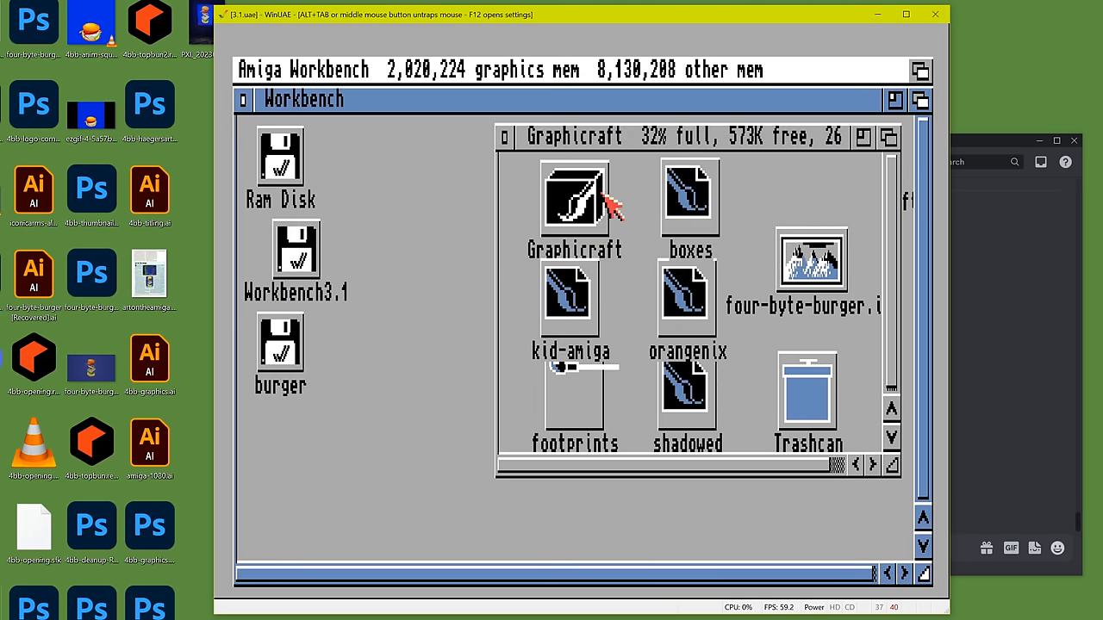
double_click(574, 198)
text(four-byte-)
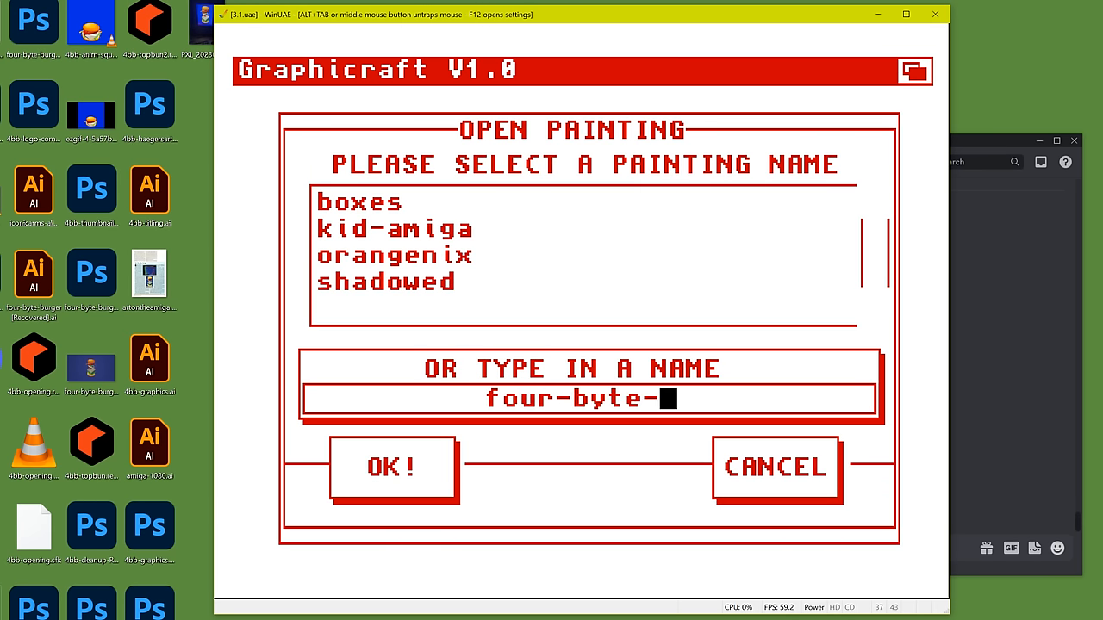
text(burger.i)
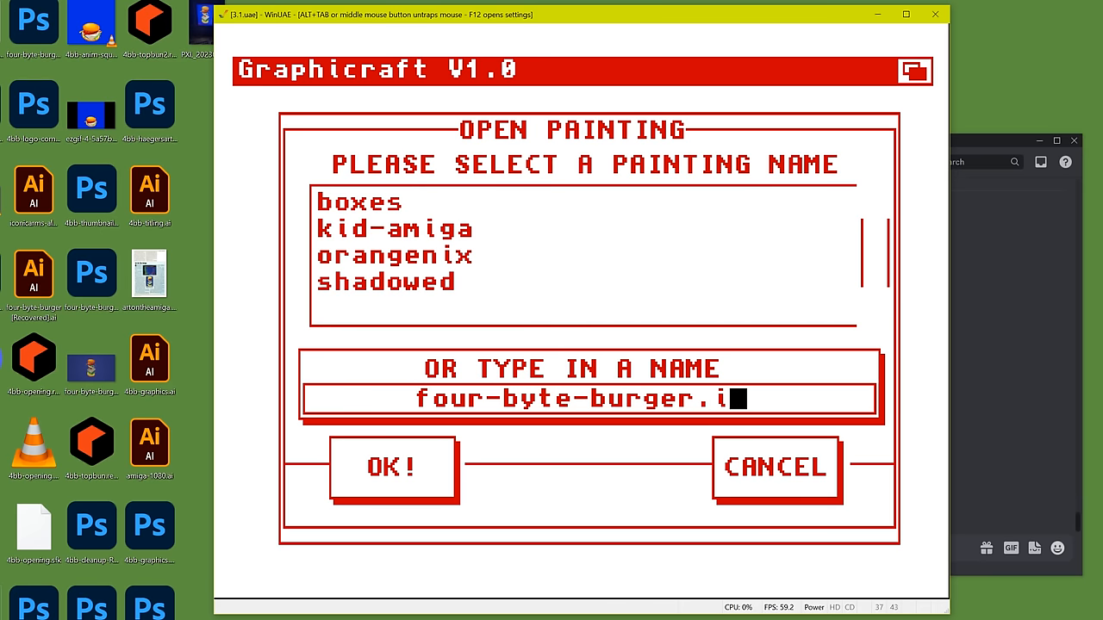
click(392, 469)
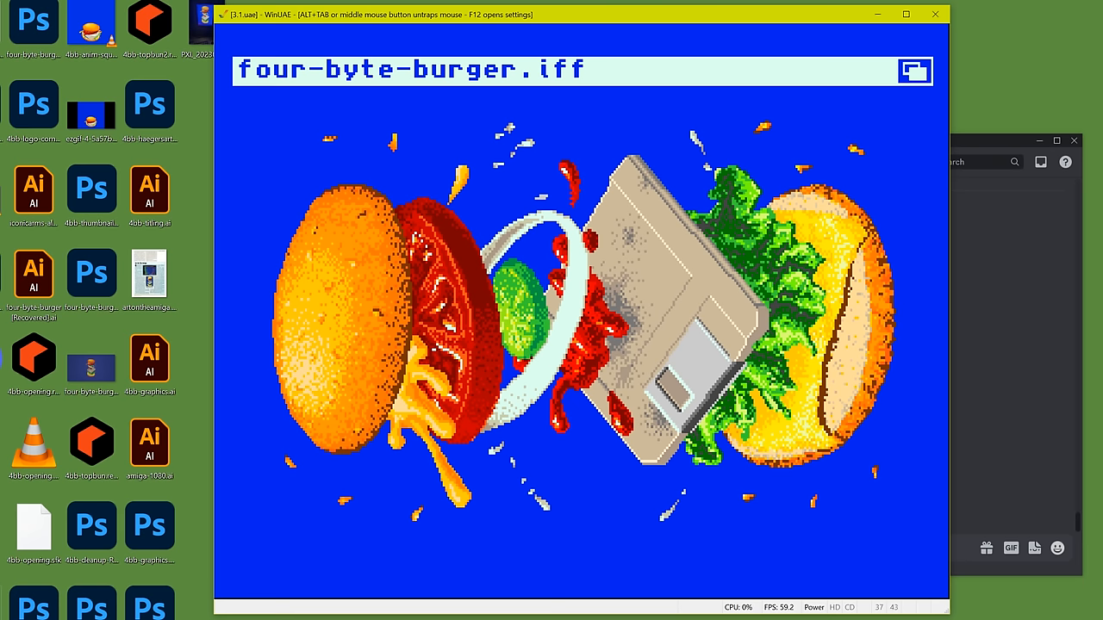
click(302, 69)
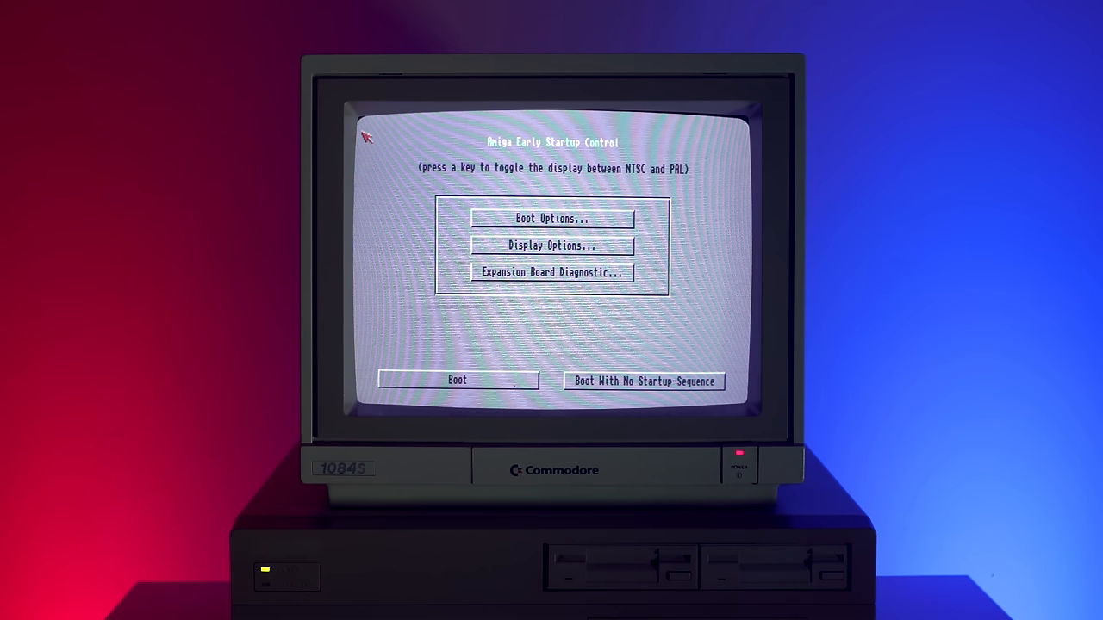
click(552, 246)
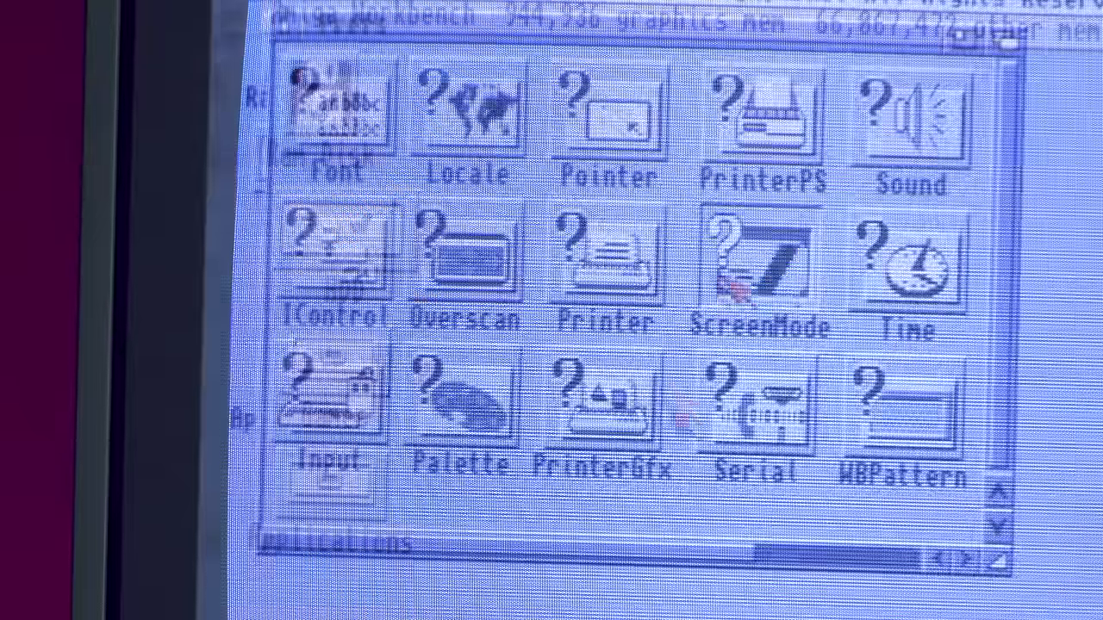
- Launch the ScreenMode preferences from the Prefs drawer on the real Amiga
double_click(760, 259)
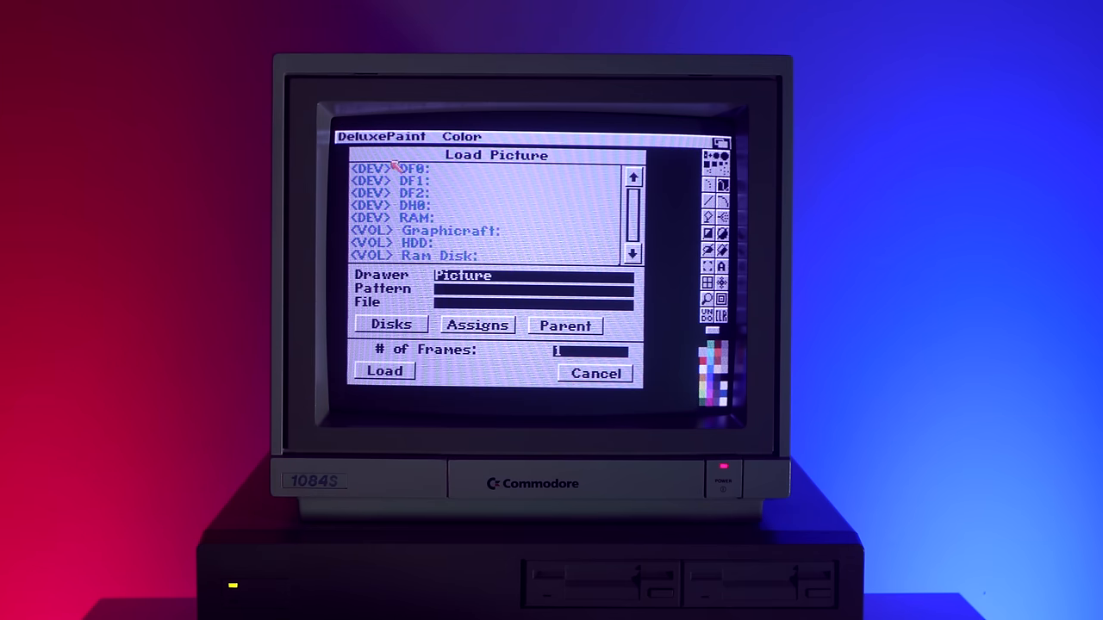
mouse_move(443, 244)
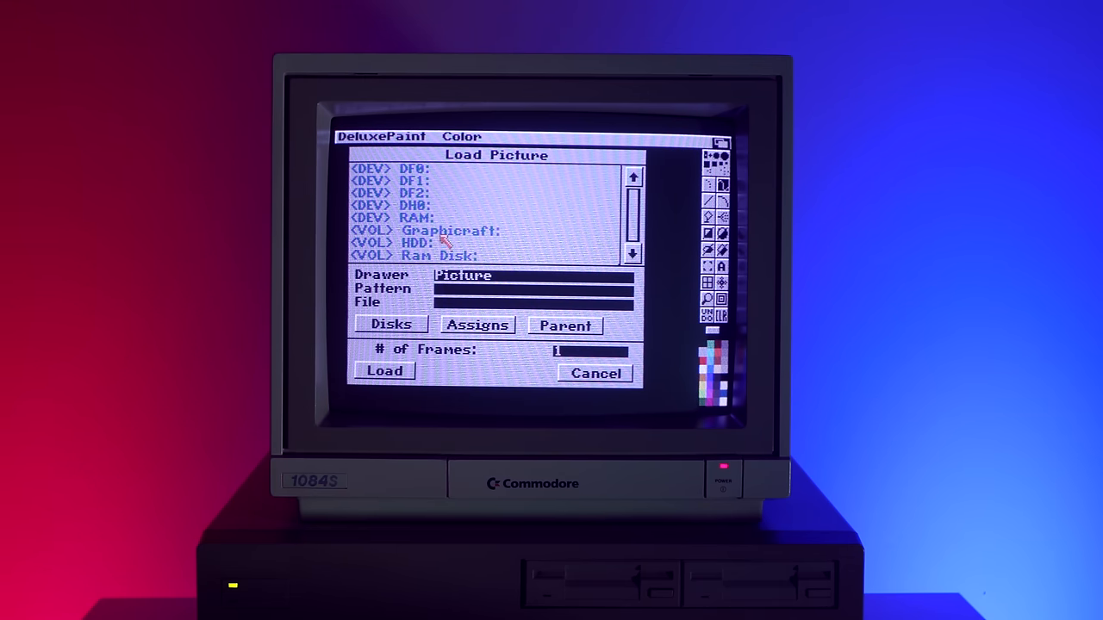
mouse_move(431, 188)
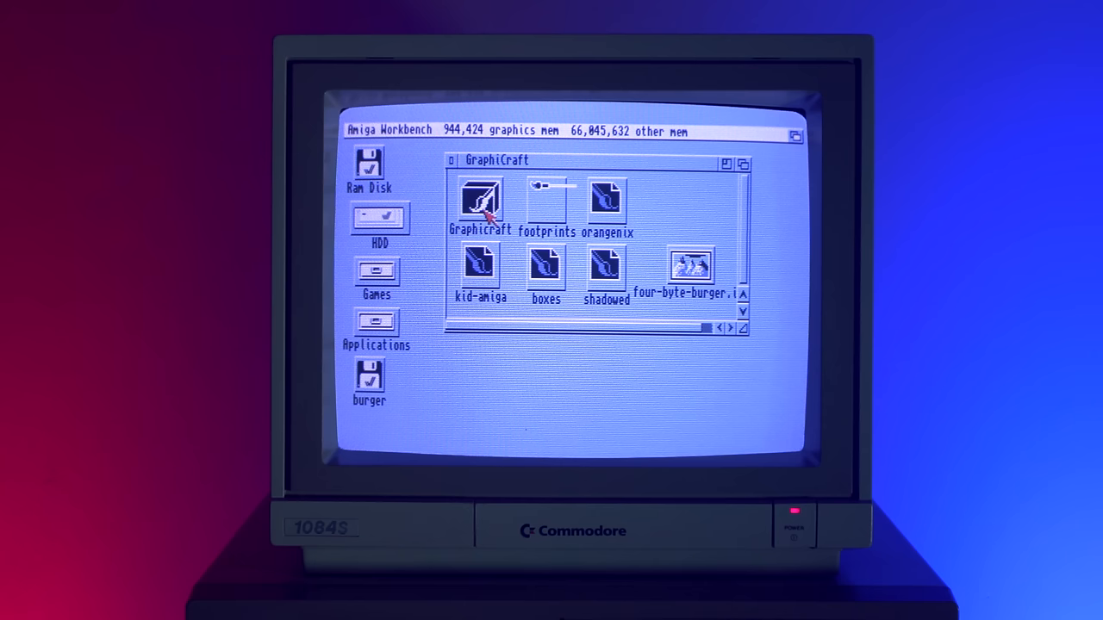
- Launch Graphicraft and open the four-byte-burger.iff painting
double_click(480, 197)
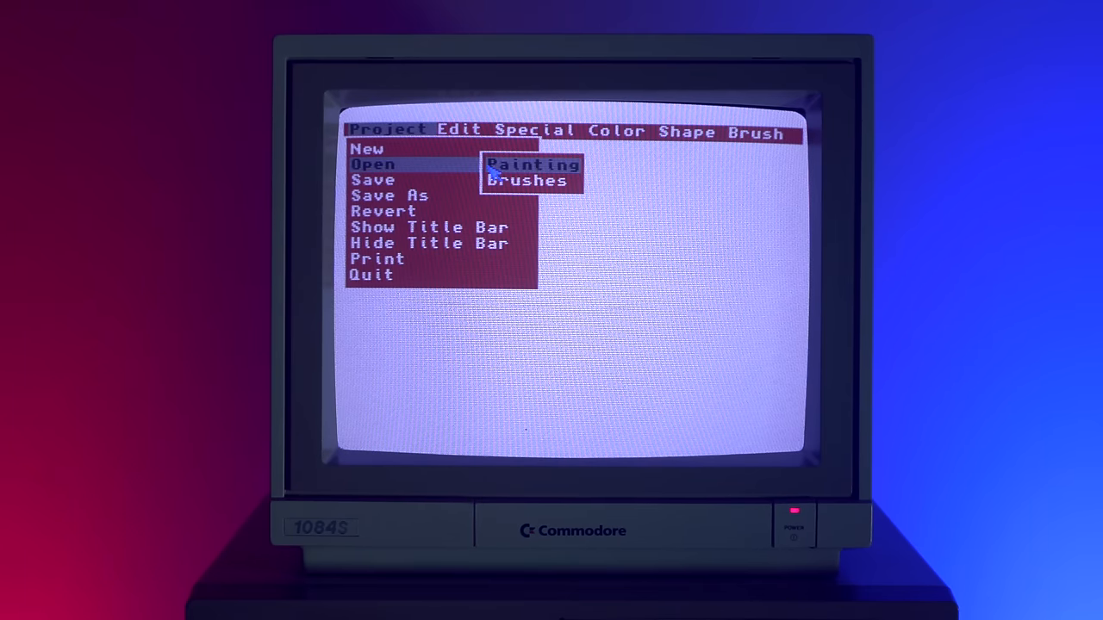
click(525, 181)
text(four-byte-burger.)
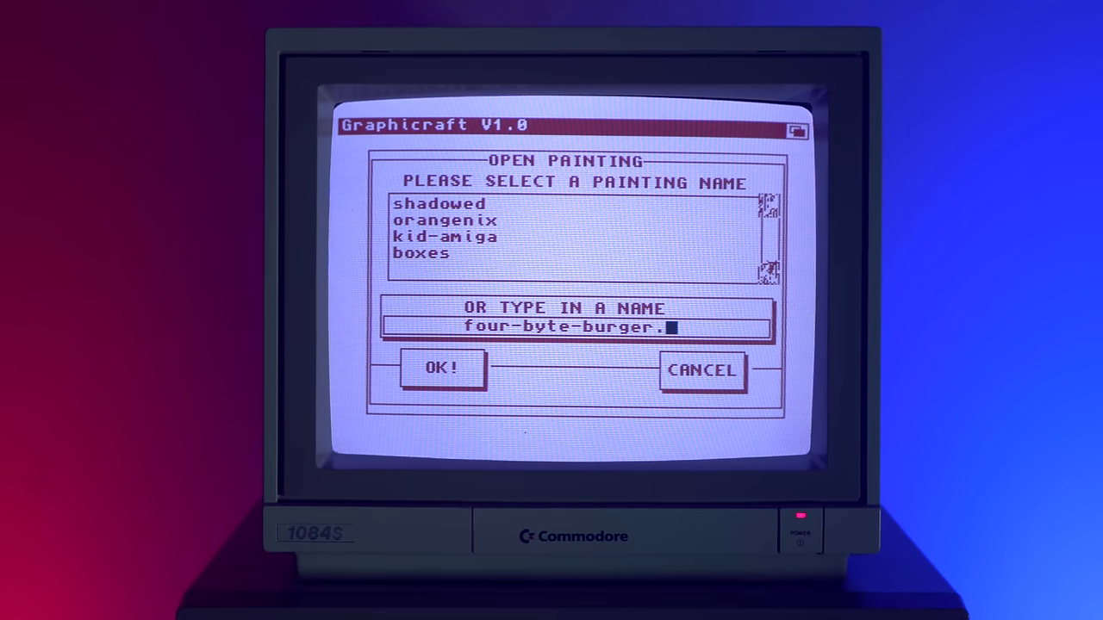
text(iff)
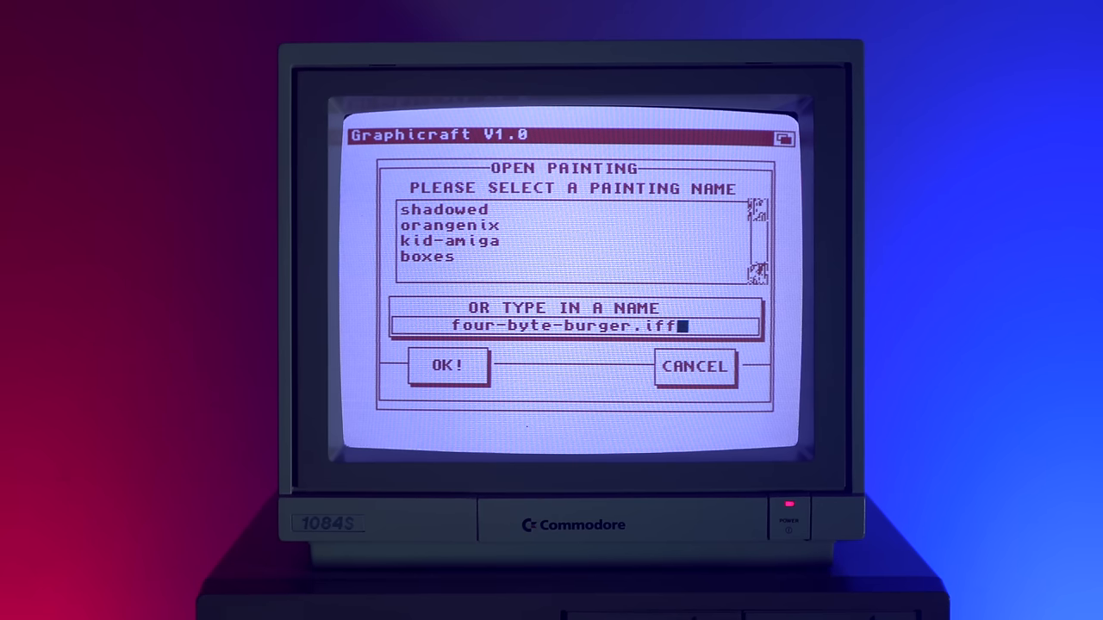
click(447, 365)
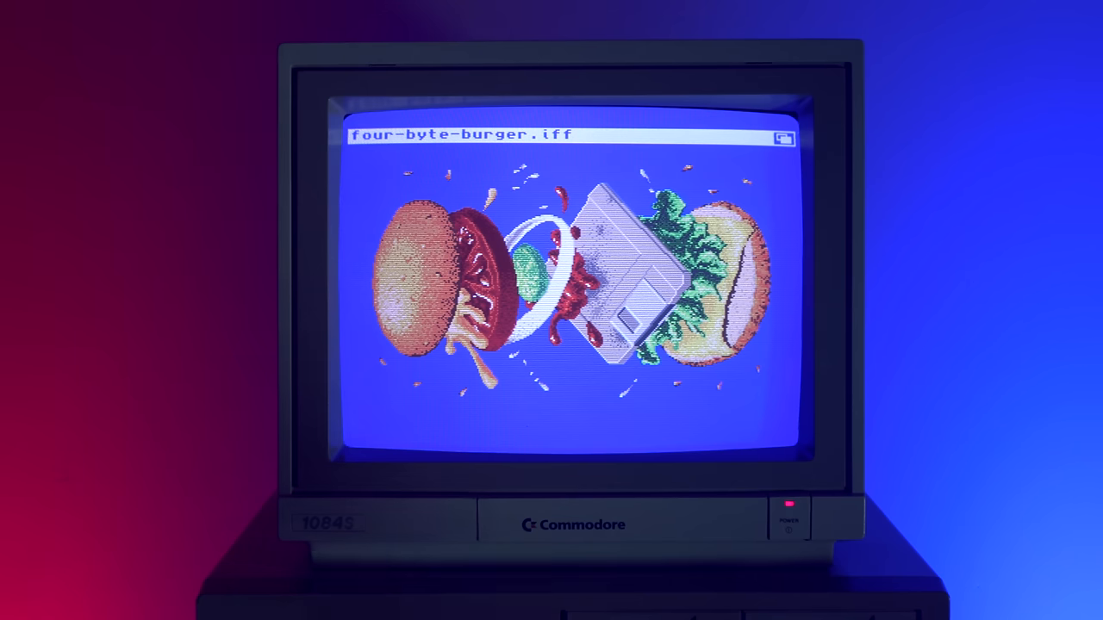
click(379, 135)
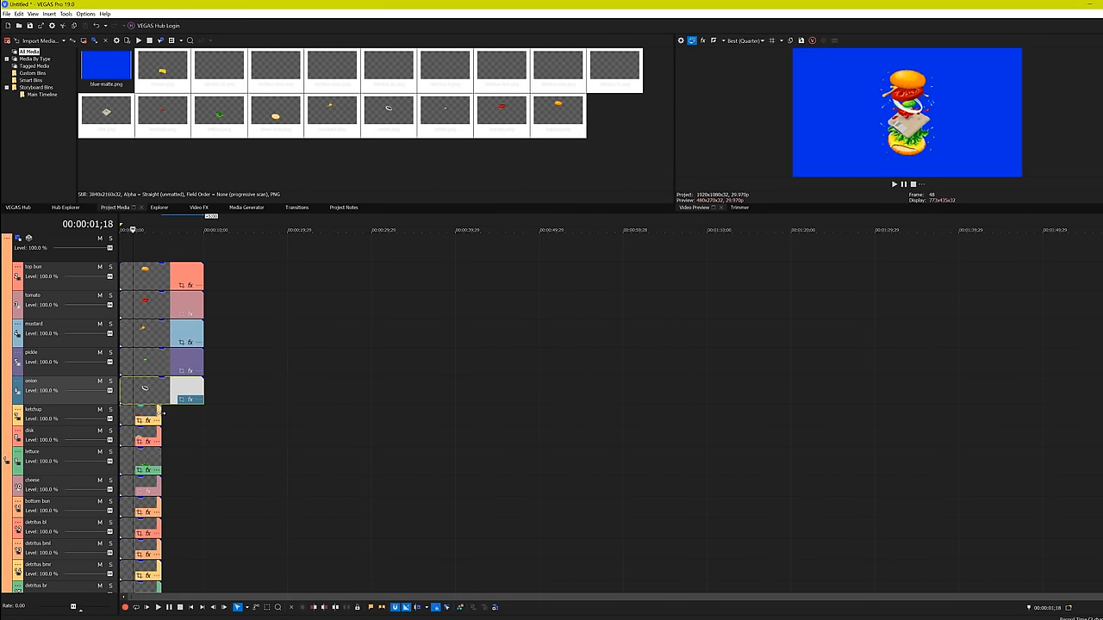
mouse_move(161, 414)
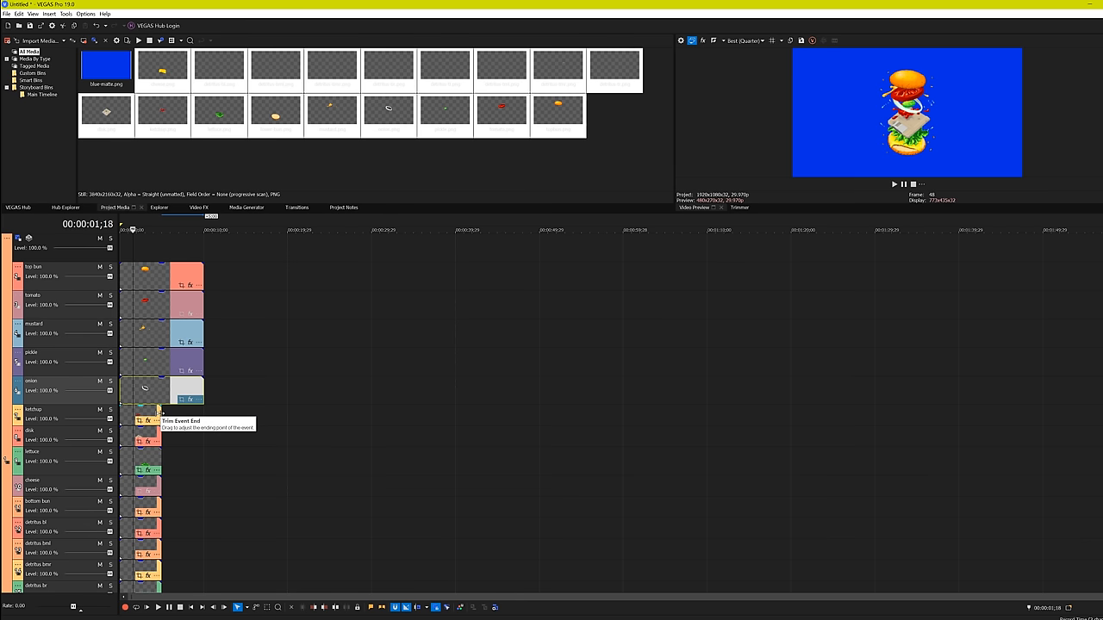